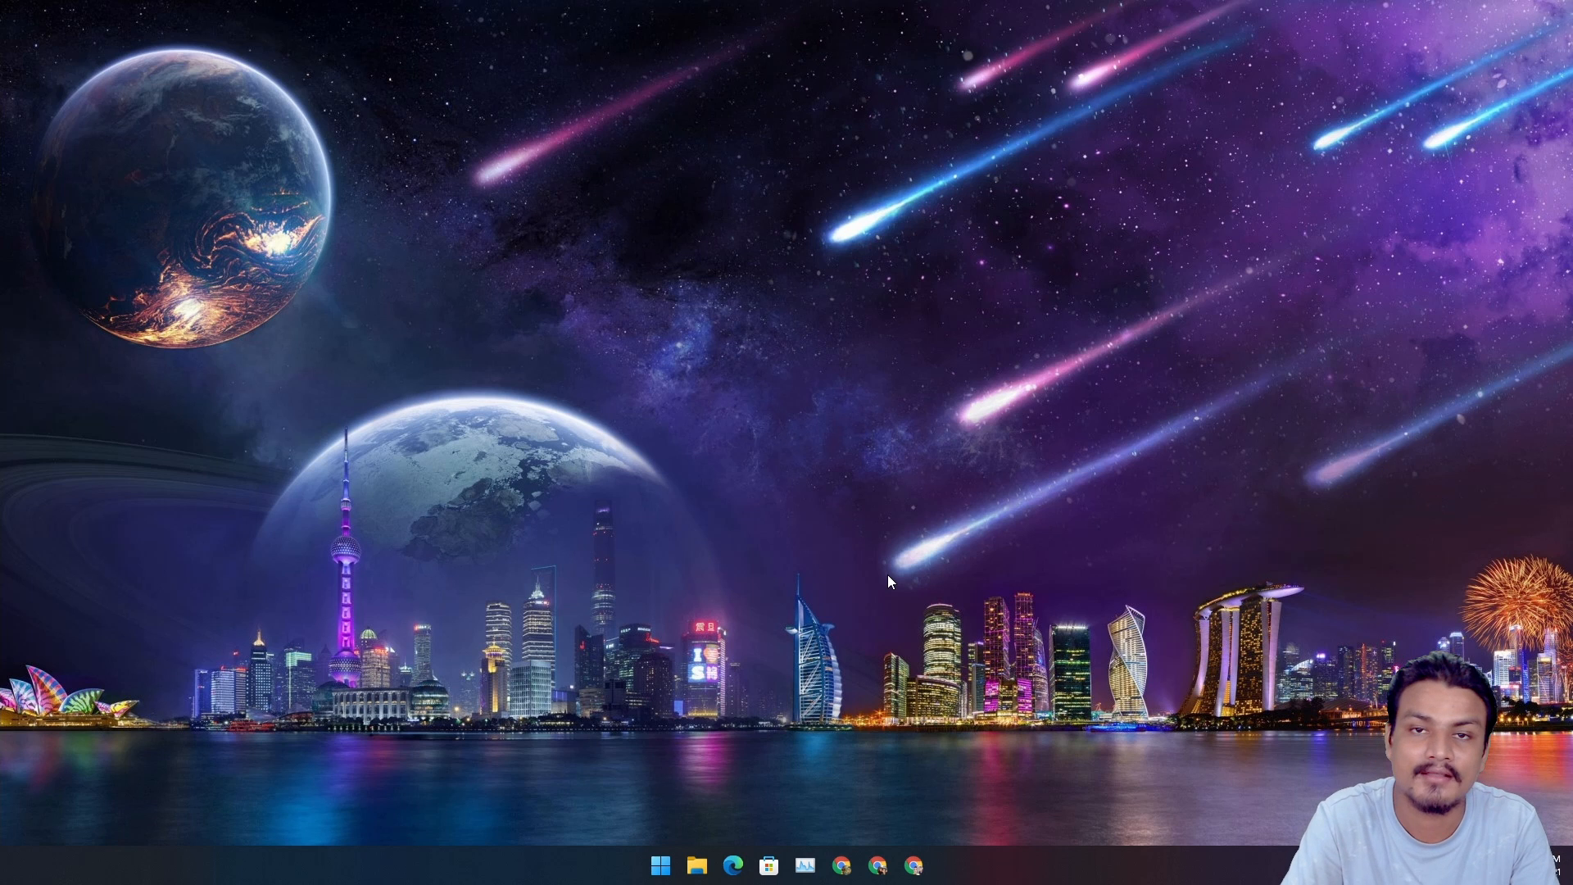
mouse_move(790, 642)
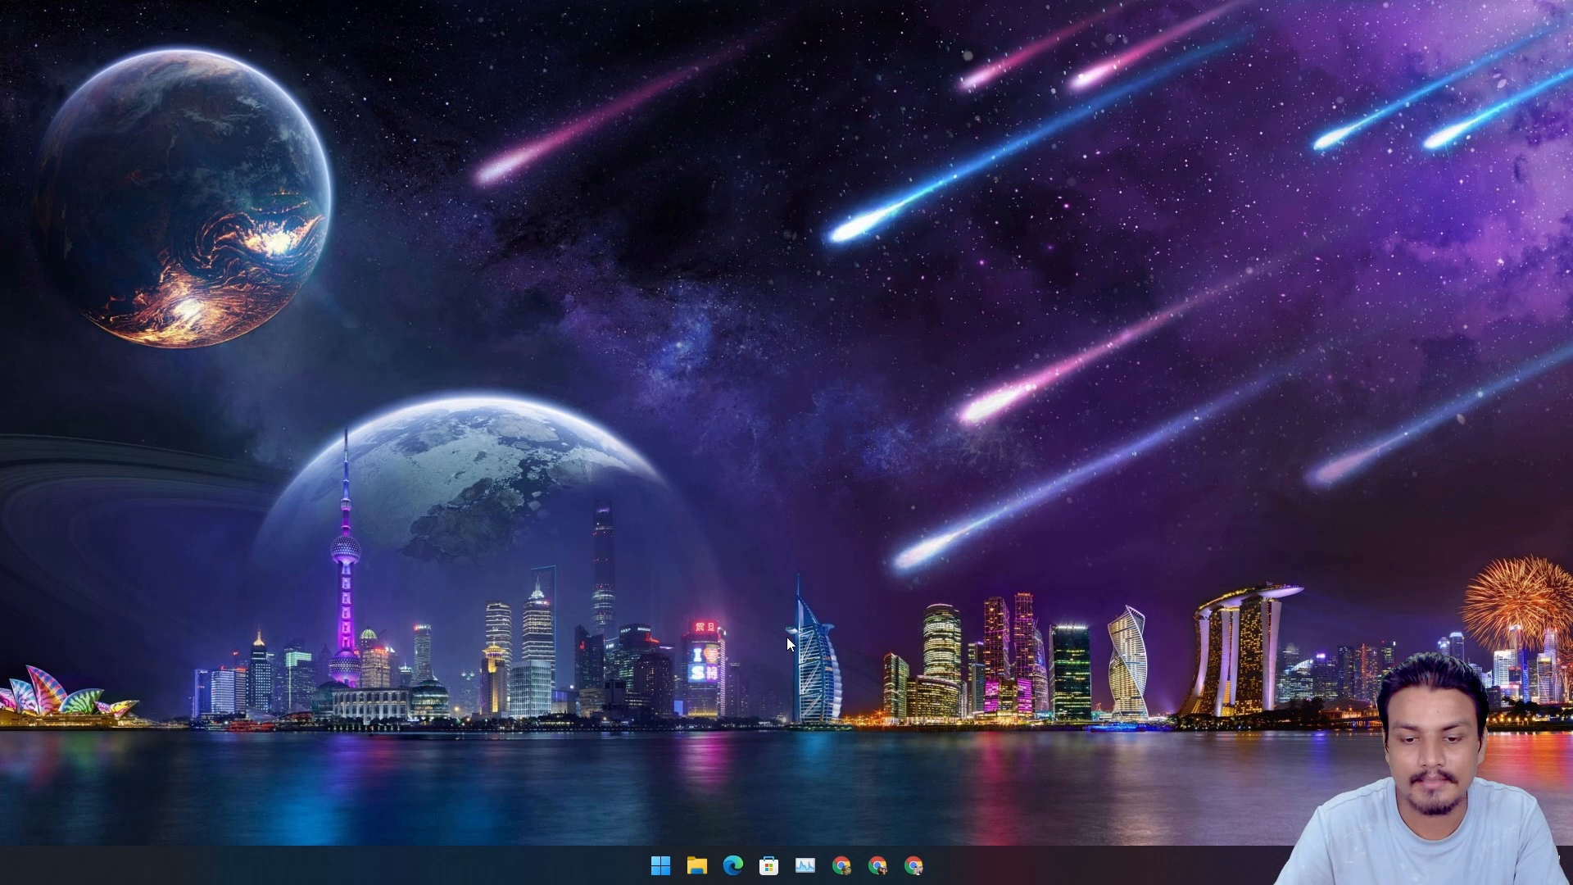
mouse_move(752, 690)
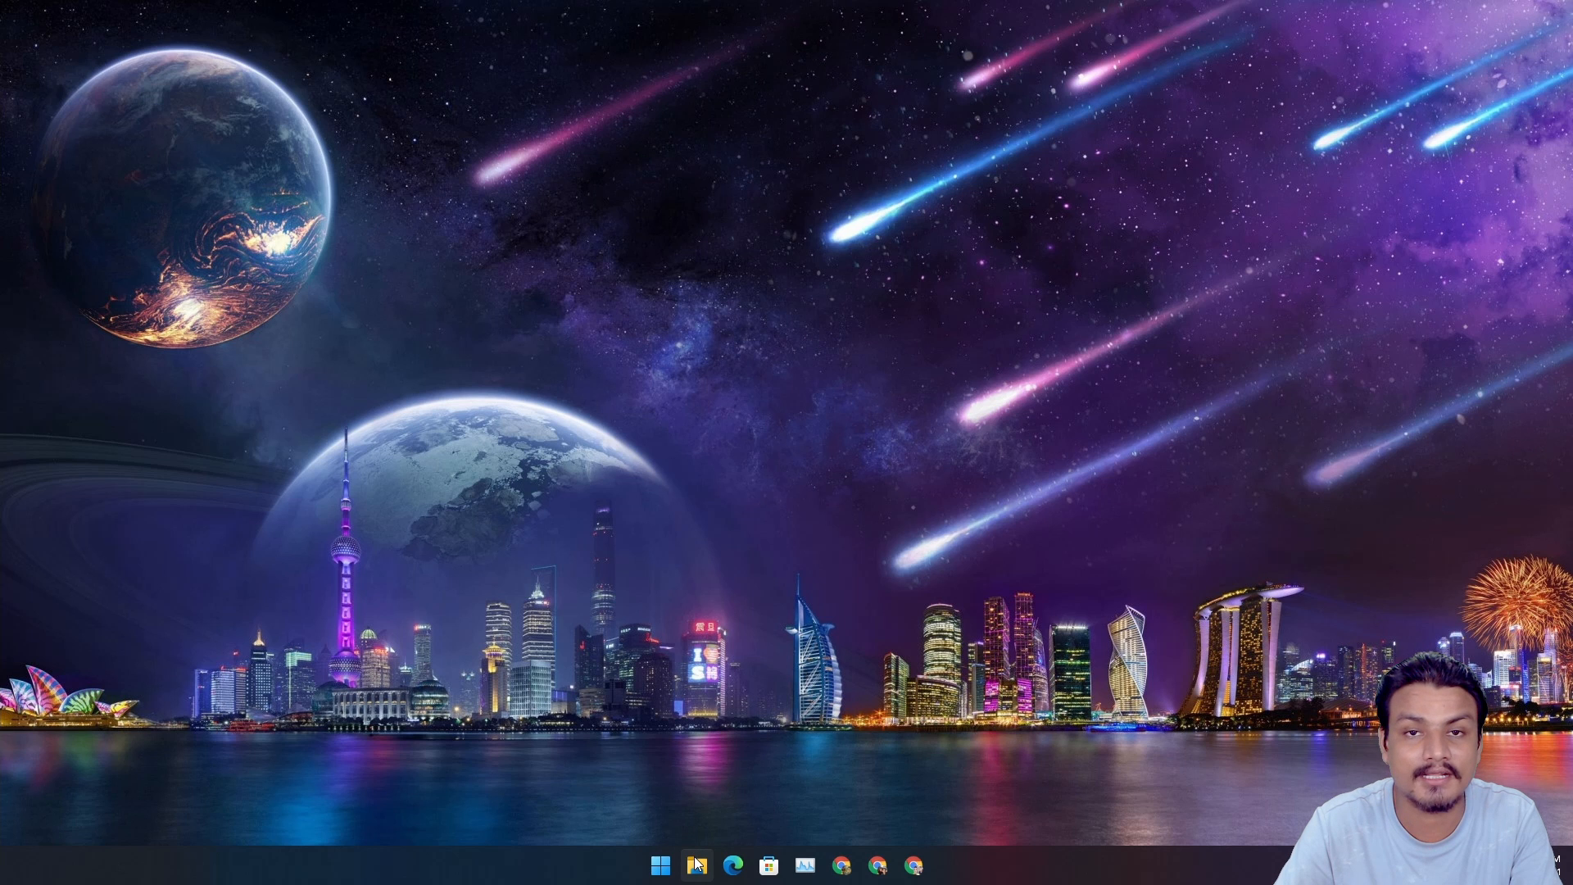
Step: Launch File Explorer from the taskbar and show This PC with its folders and drives
click(697, 864)
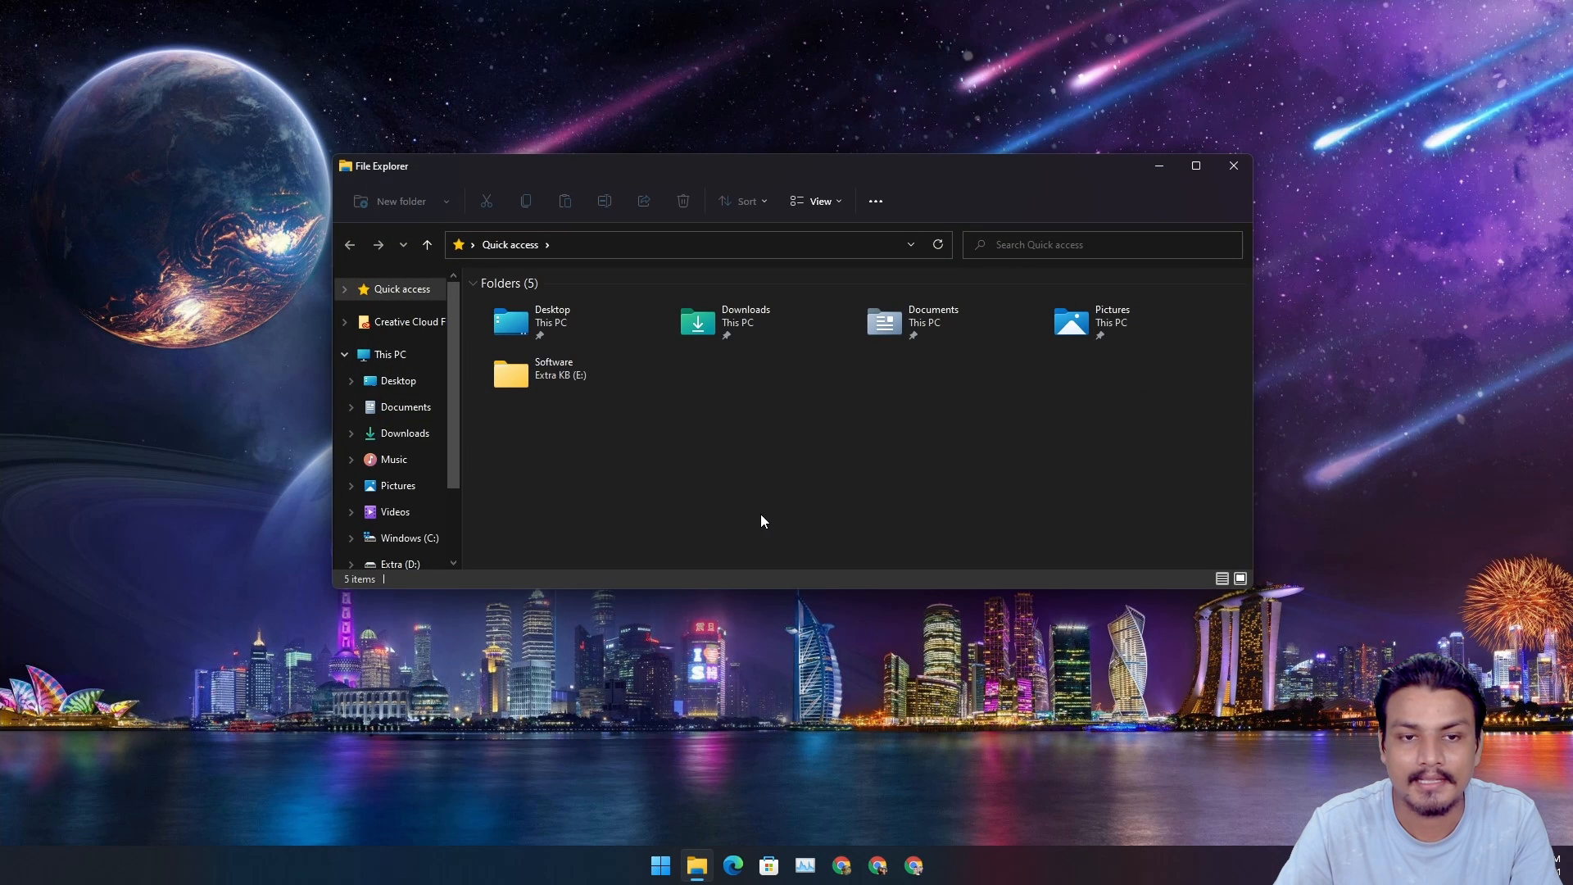
mouse_move(718, 459)
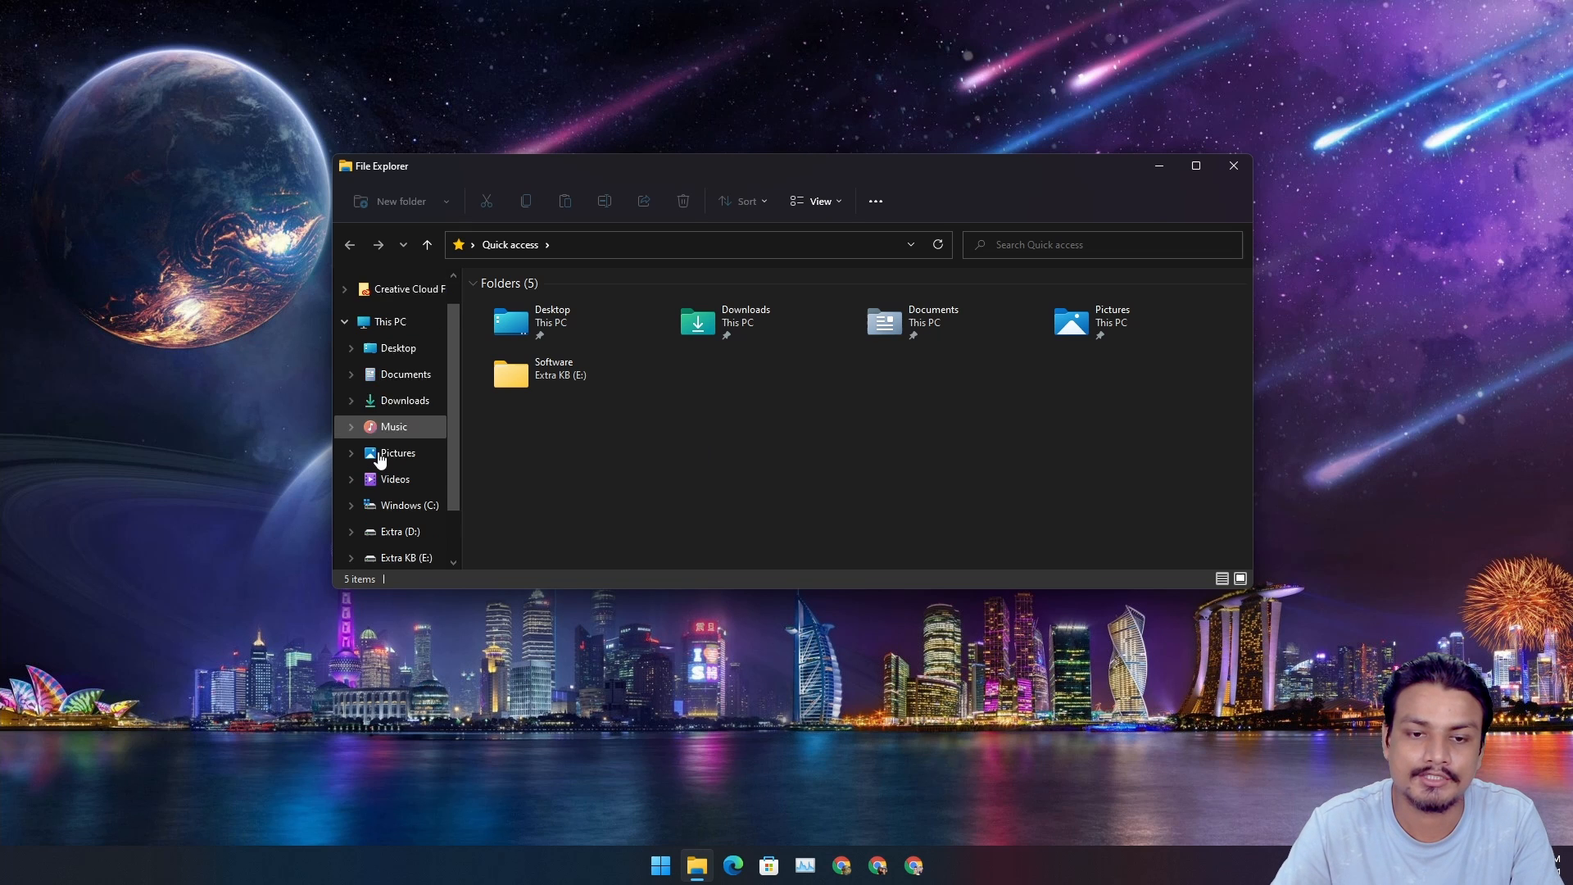
scroll(up, 3)
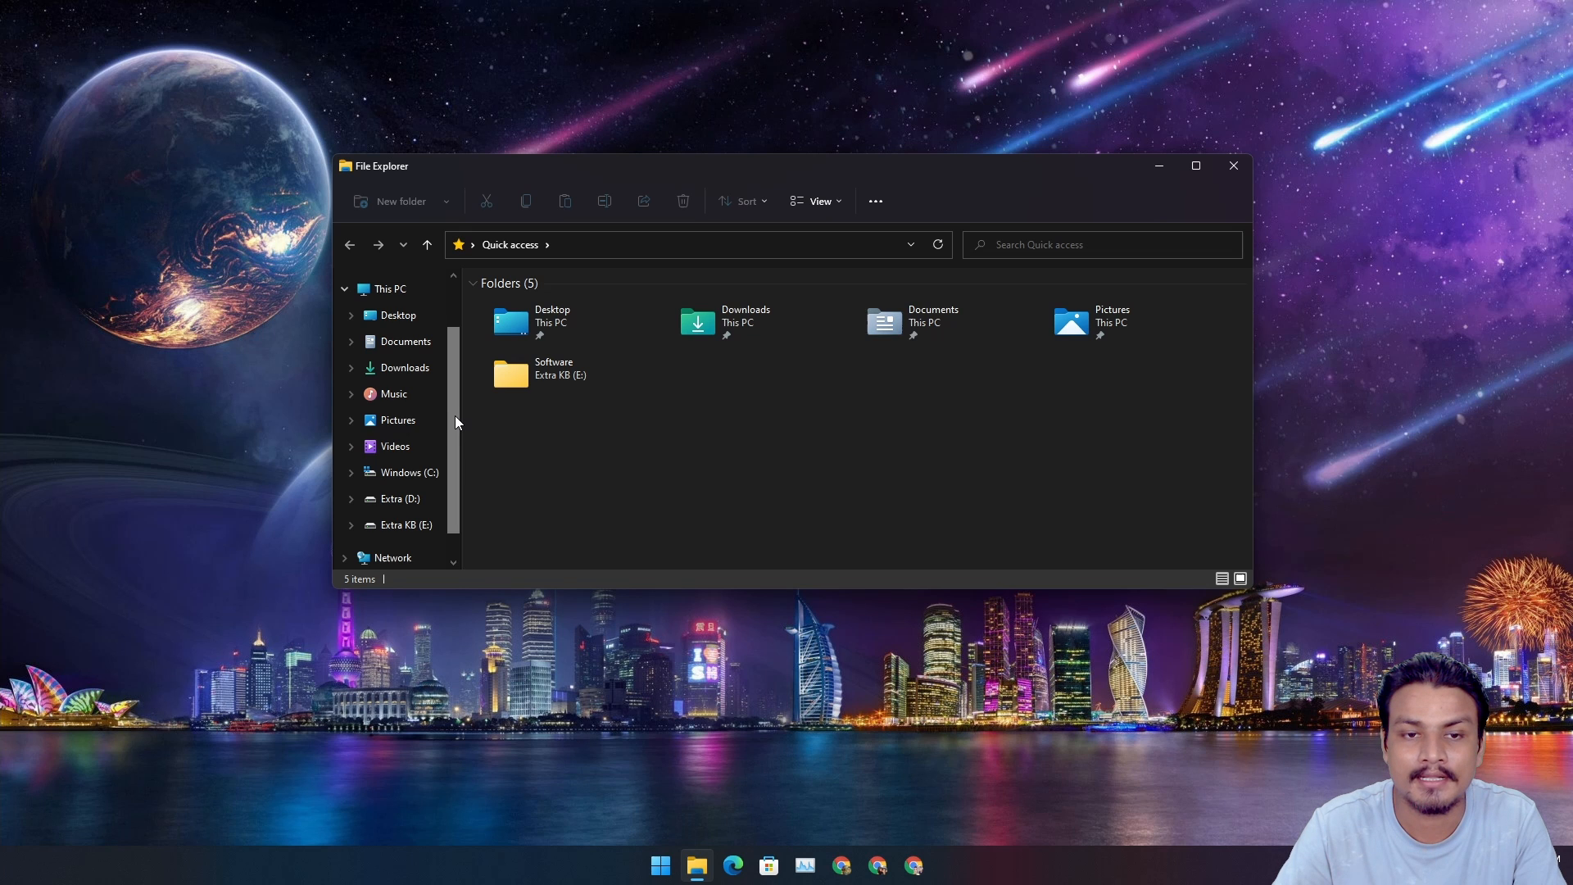
click(385, 289)
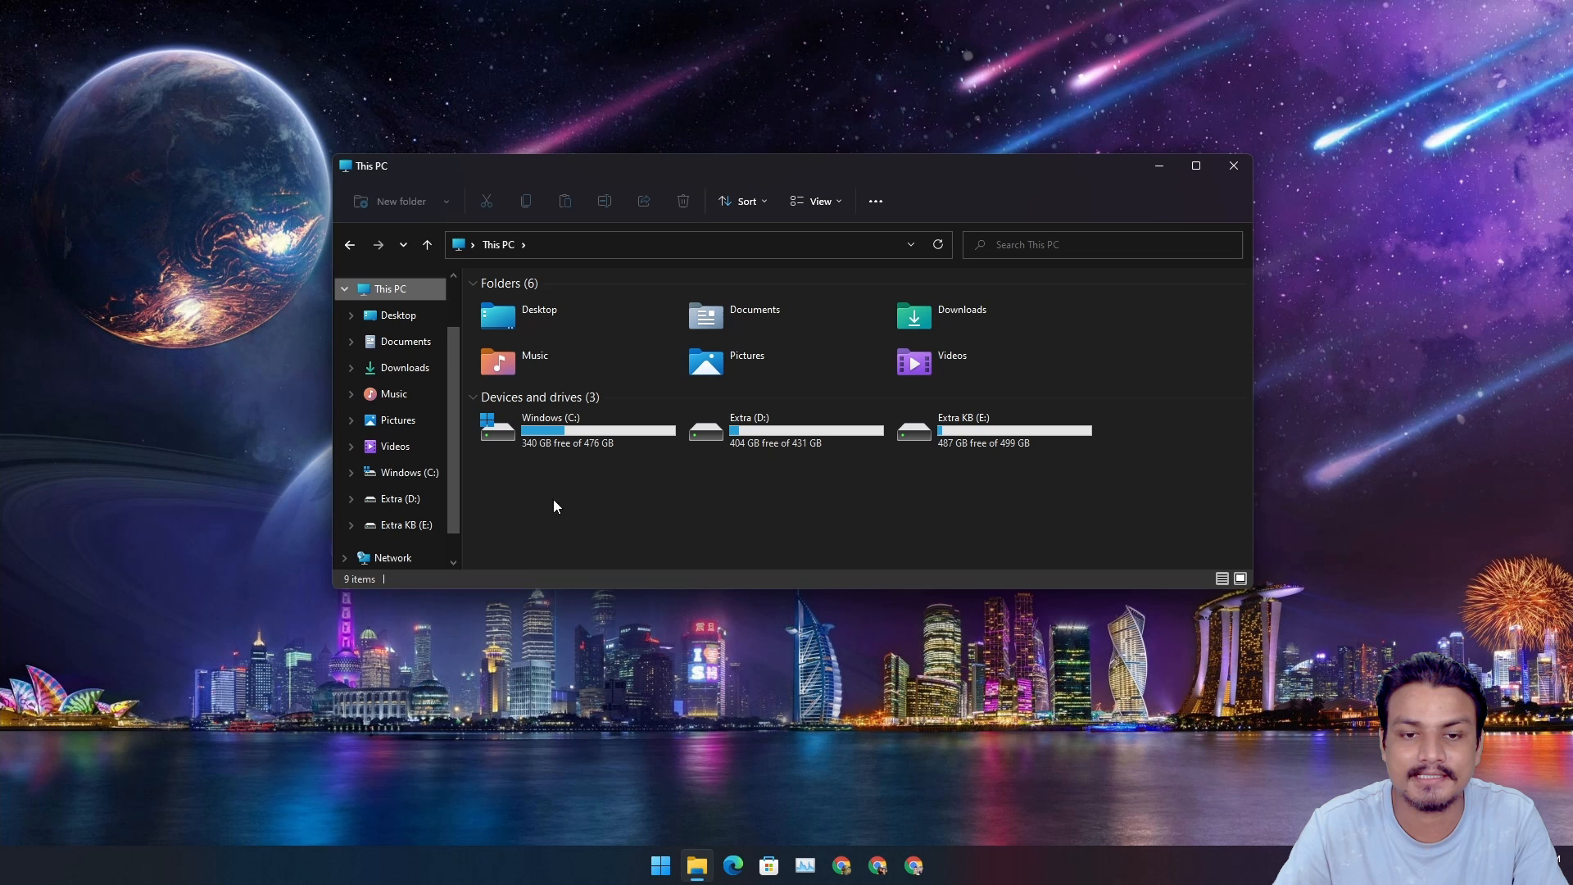
mouse_move(605, 487)
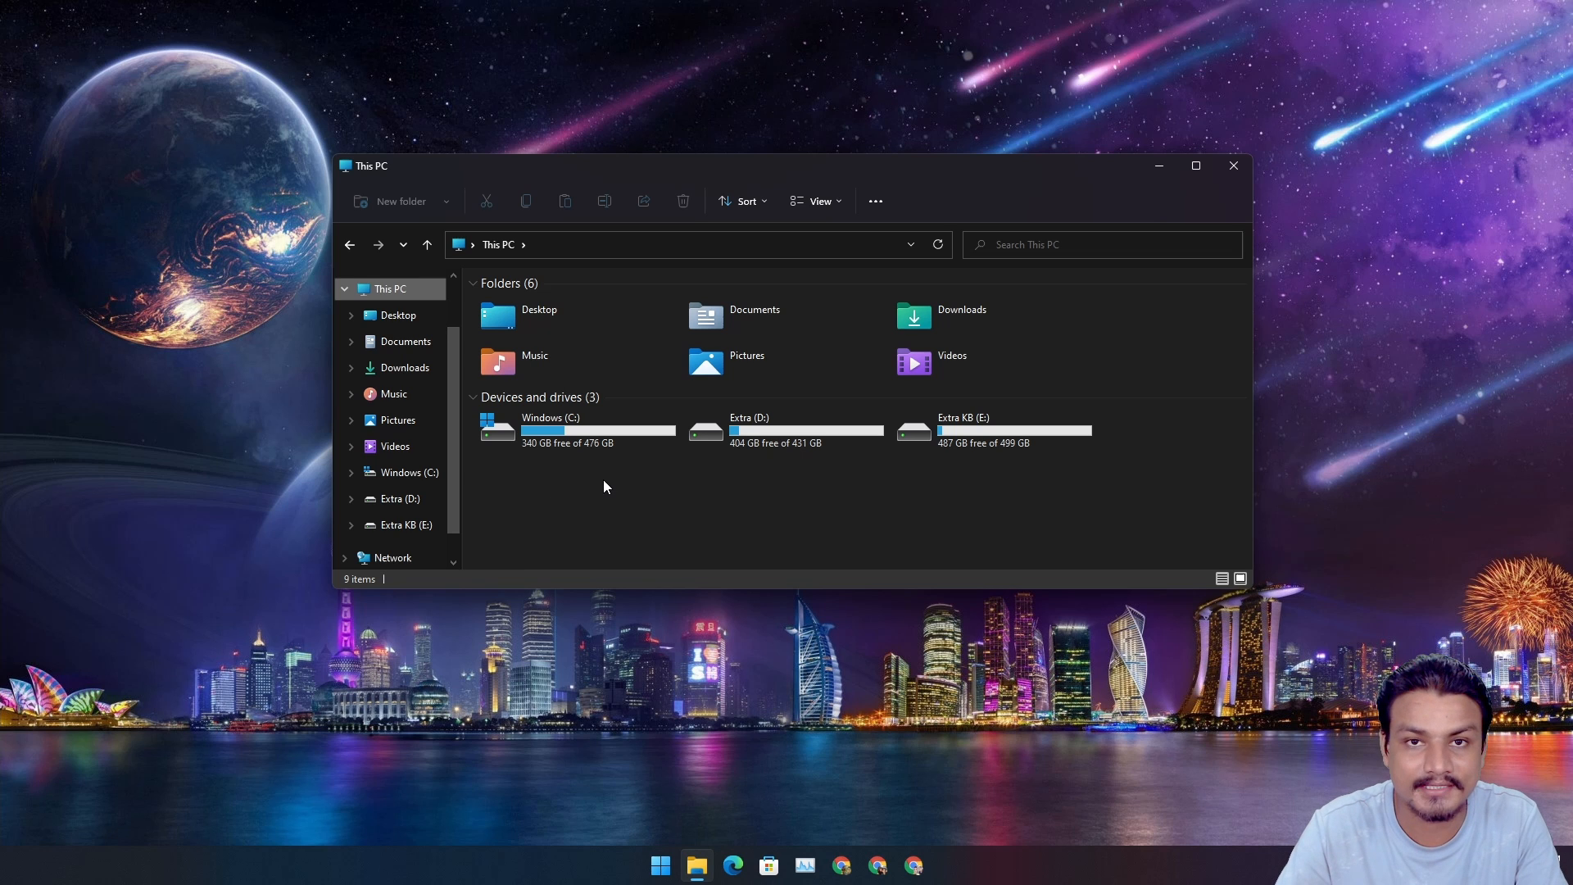
mouse_move(1182, 329)
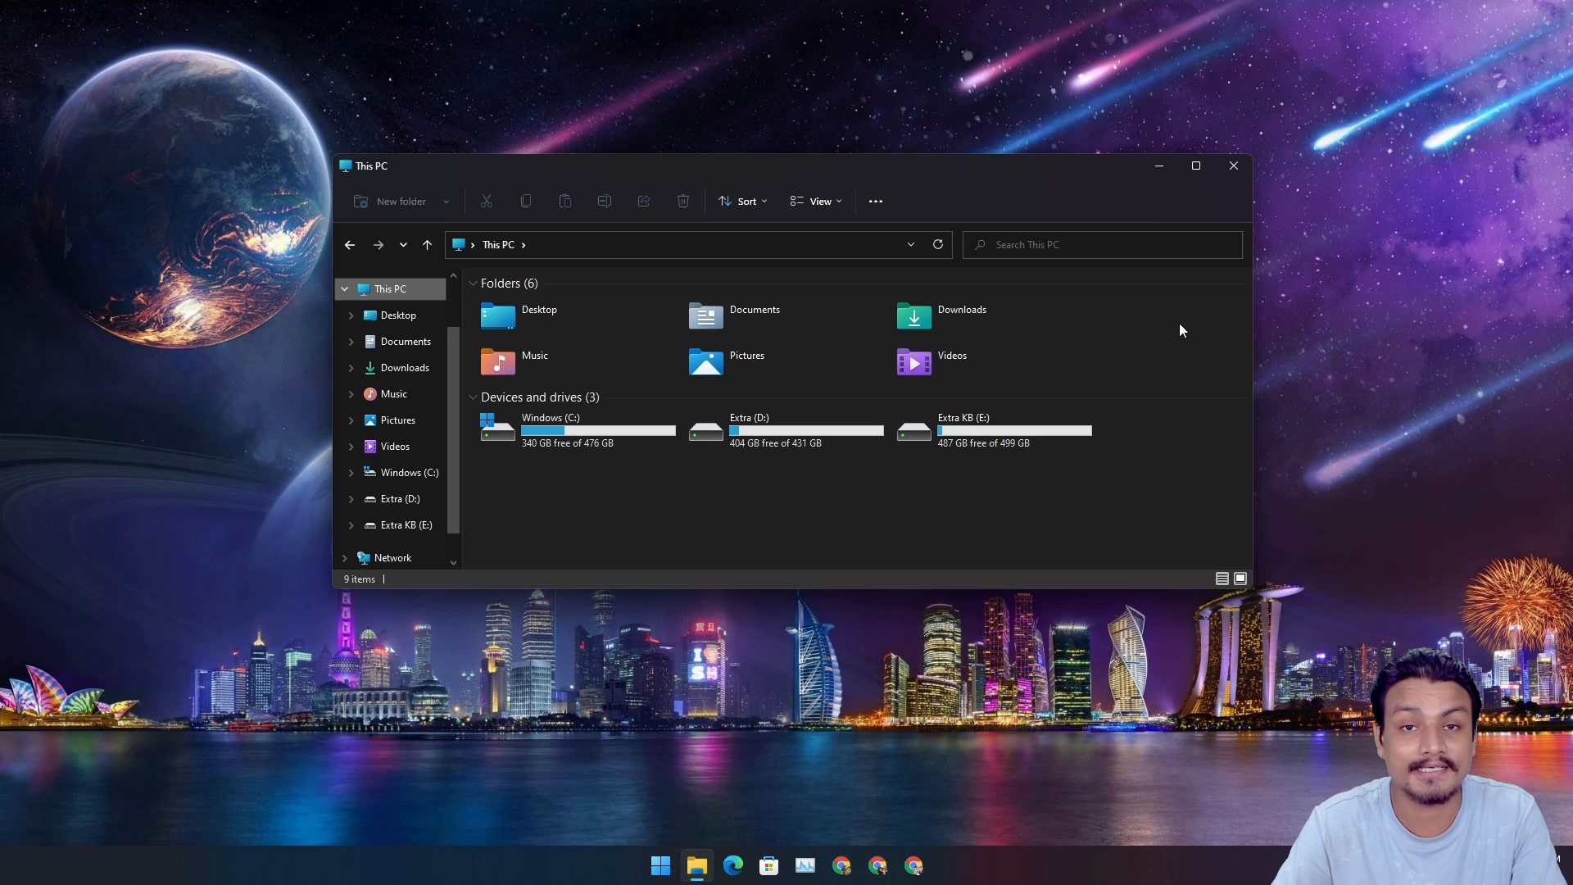
mouse_move(994, 200)
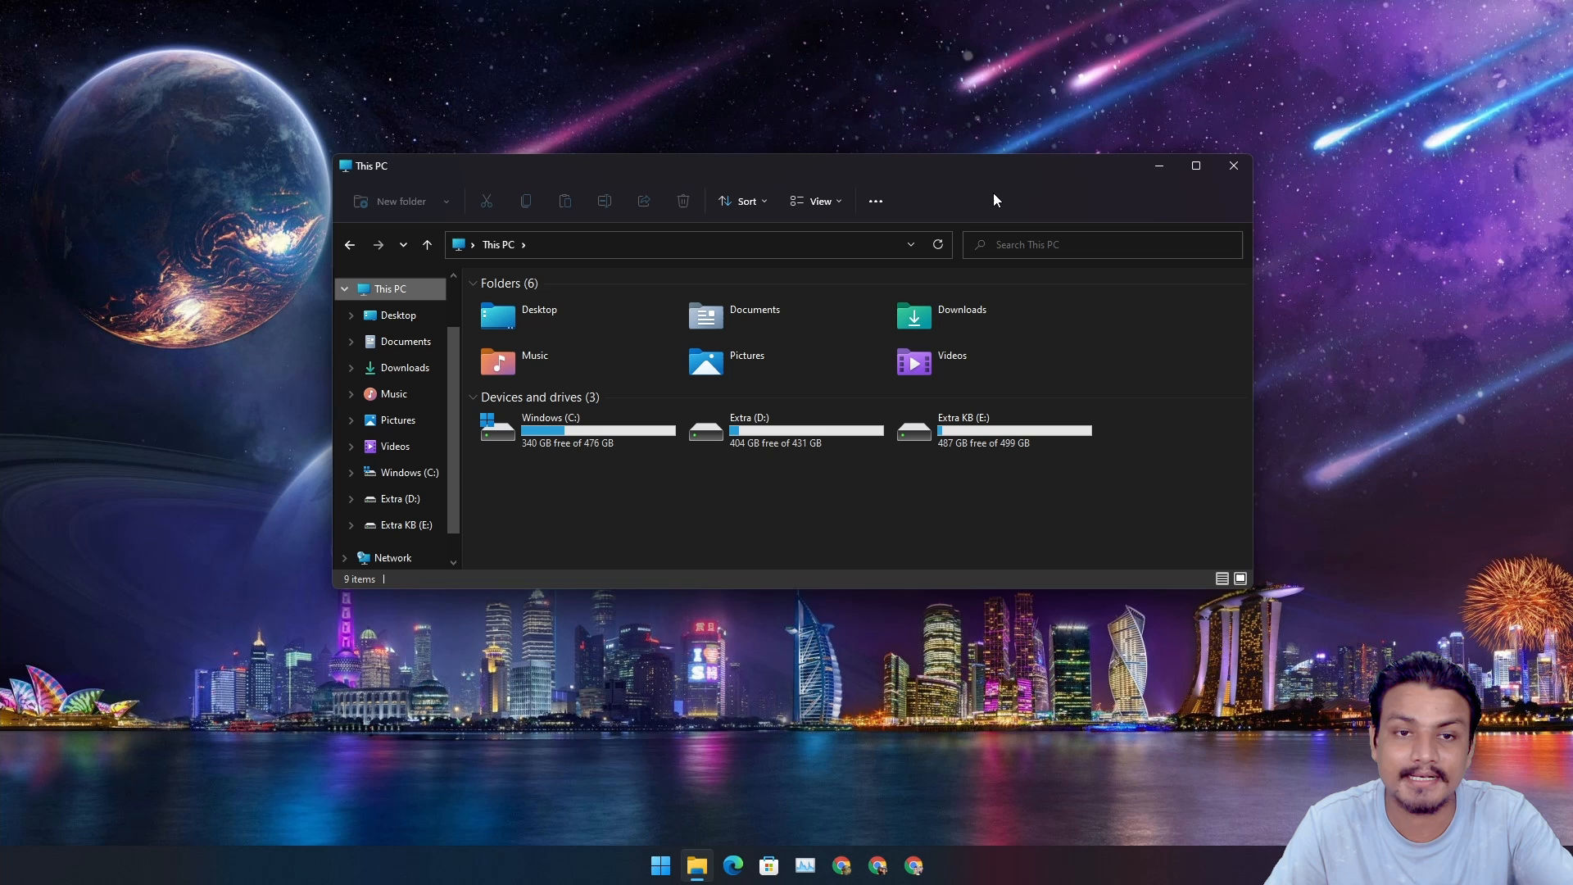
mouse_move(339, 307)
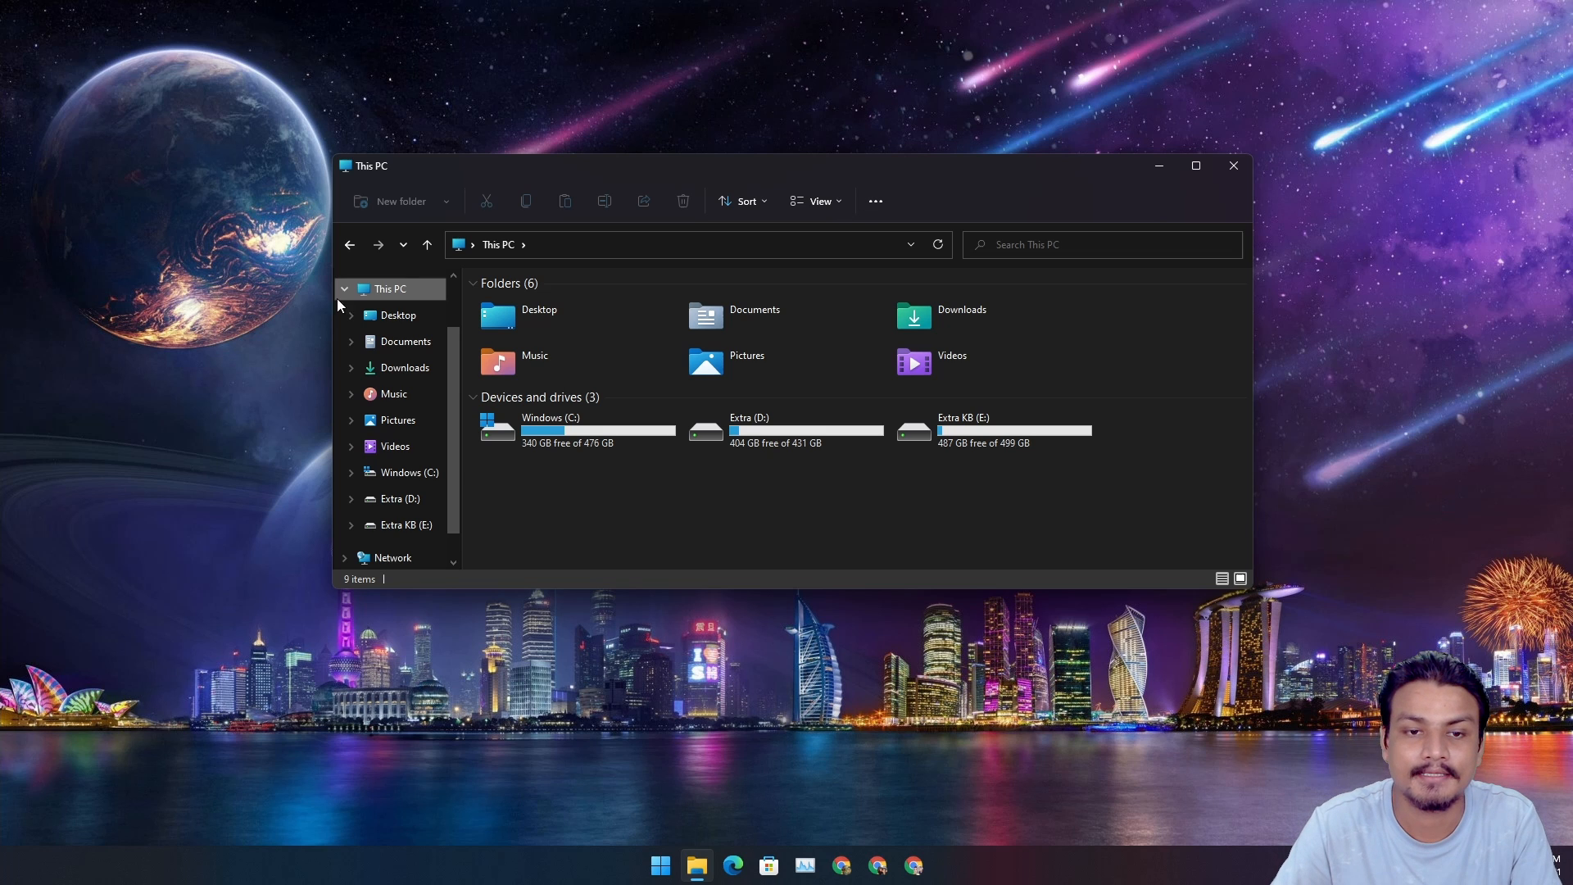
mouse_move(981, 202)
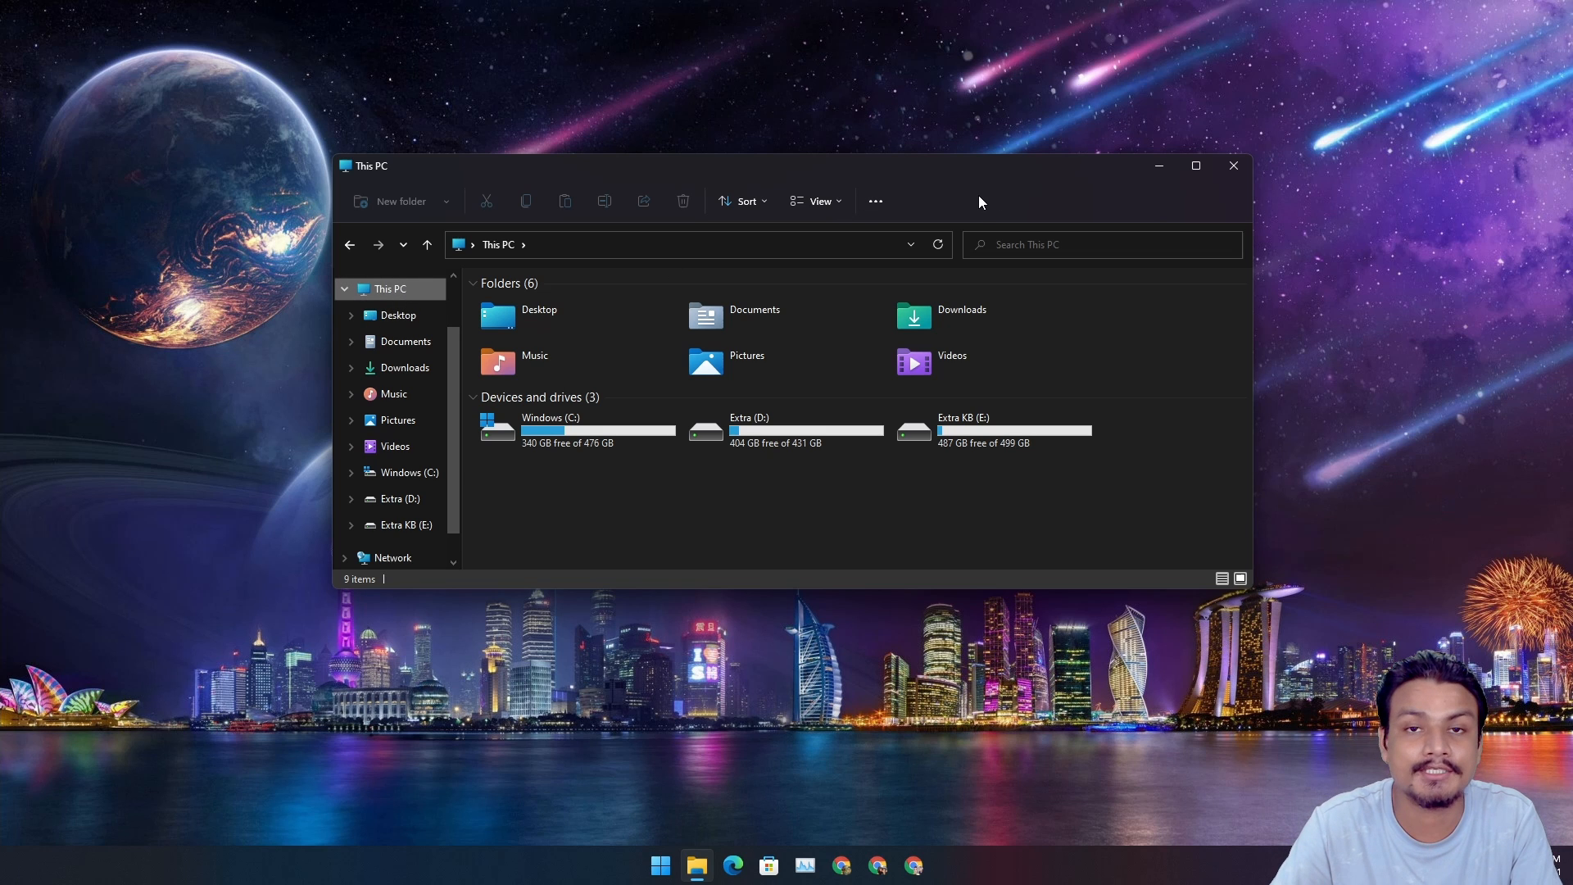
mouse_move(874, 201)
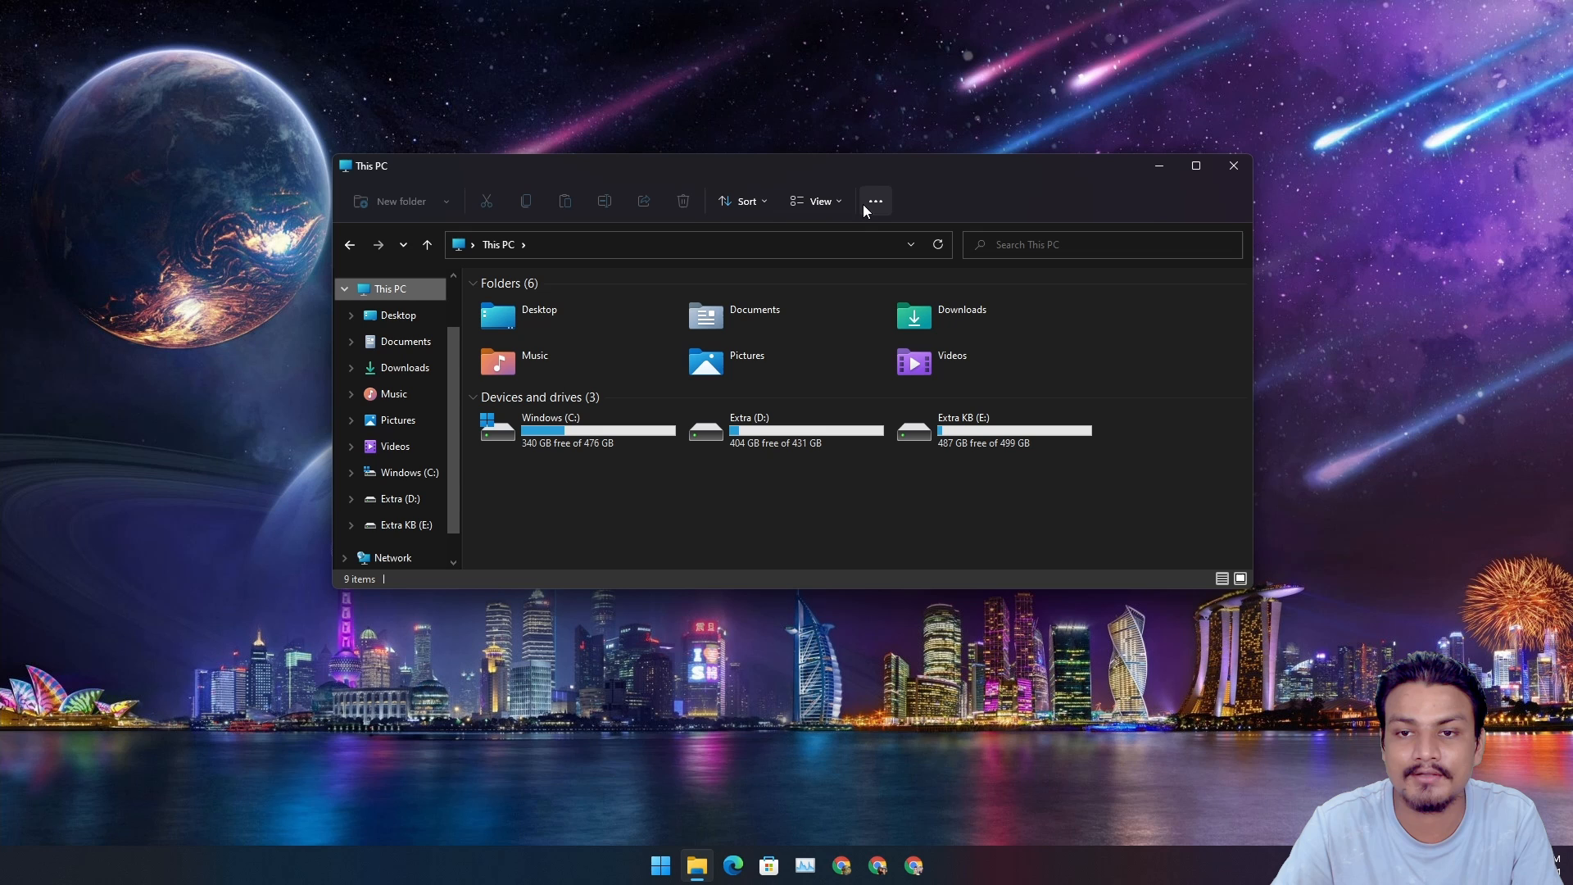
mouse_move(874, 201)
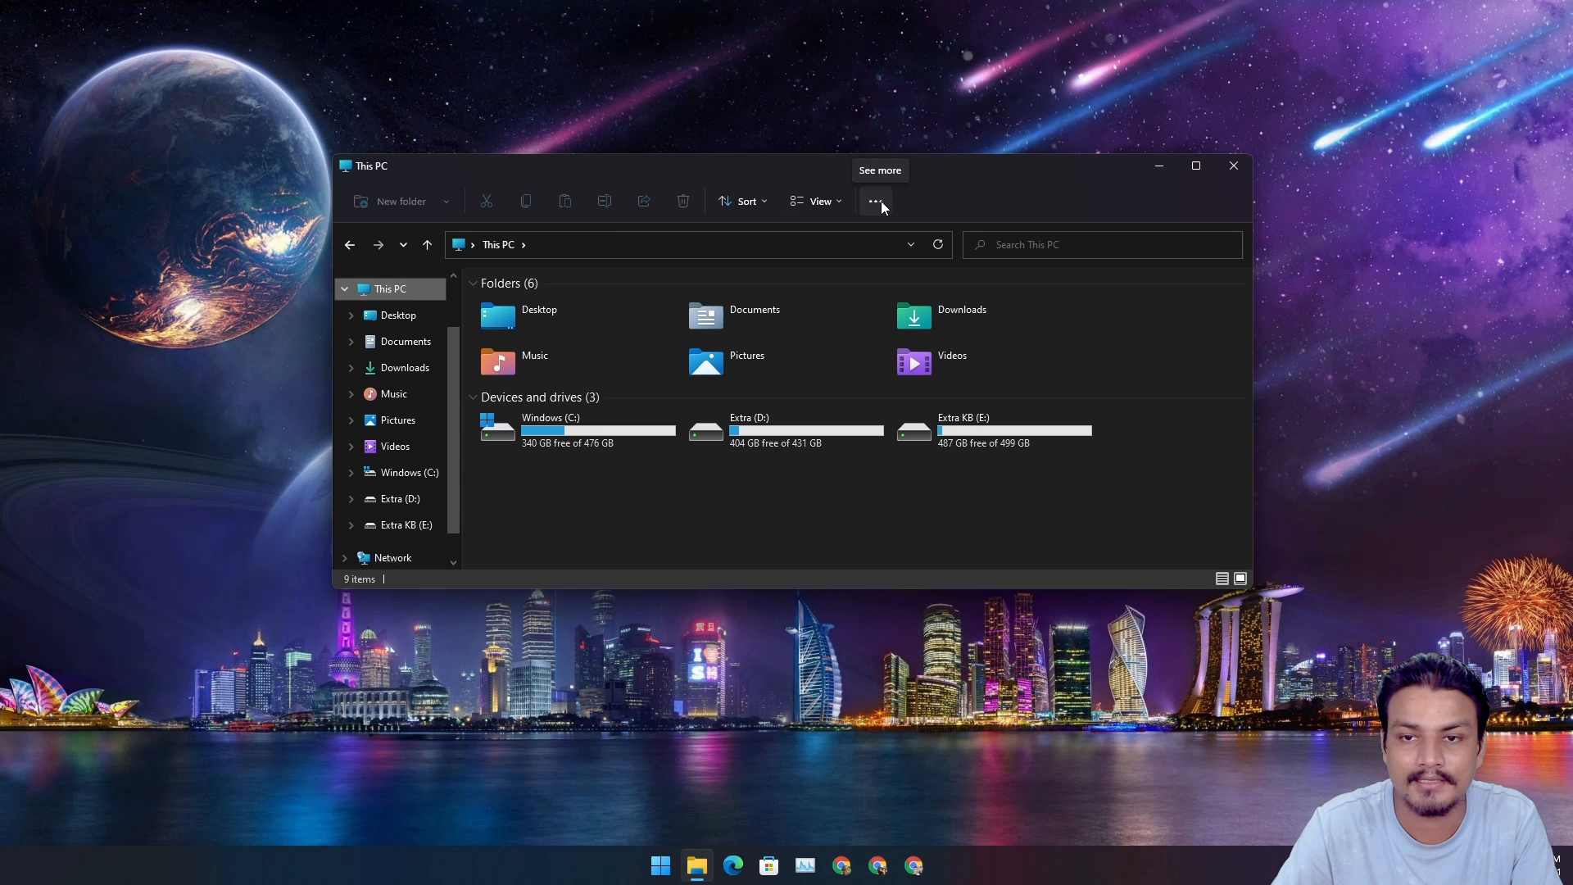
Step: In Folder Options, set 'Open File Explorer to' to This PC instead of Quick access
click(872, 201)
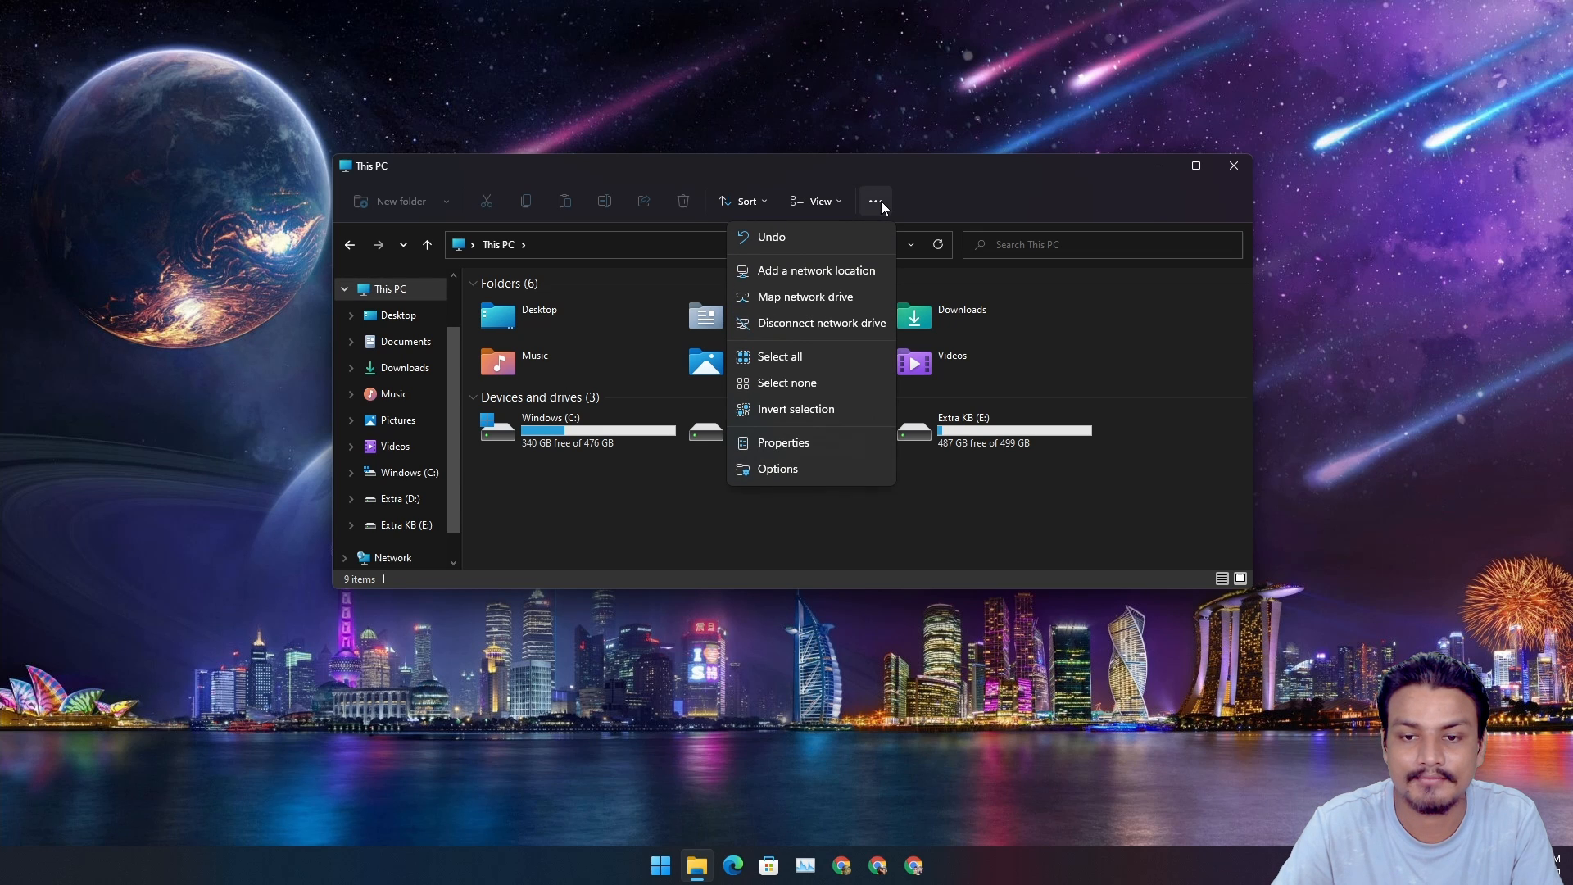
mouse_move(777, 468)
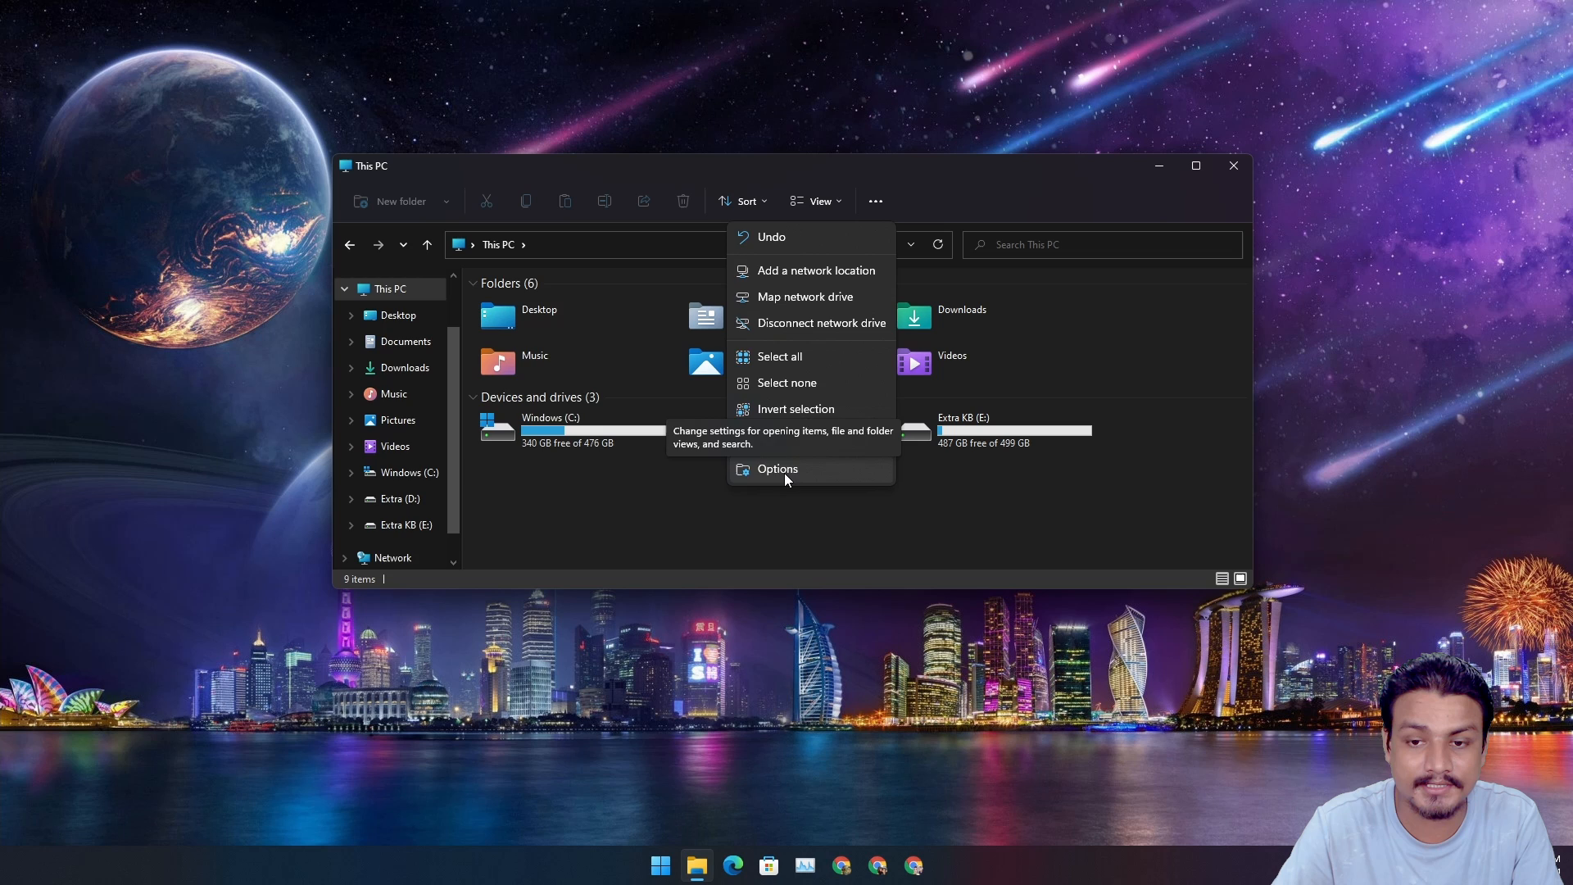
click(777, 469)
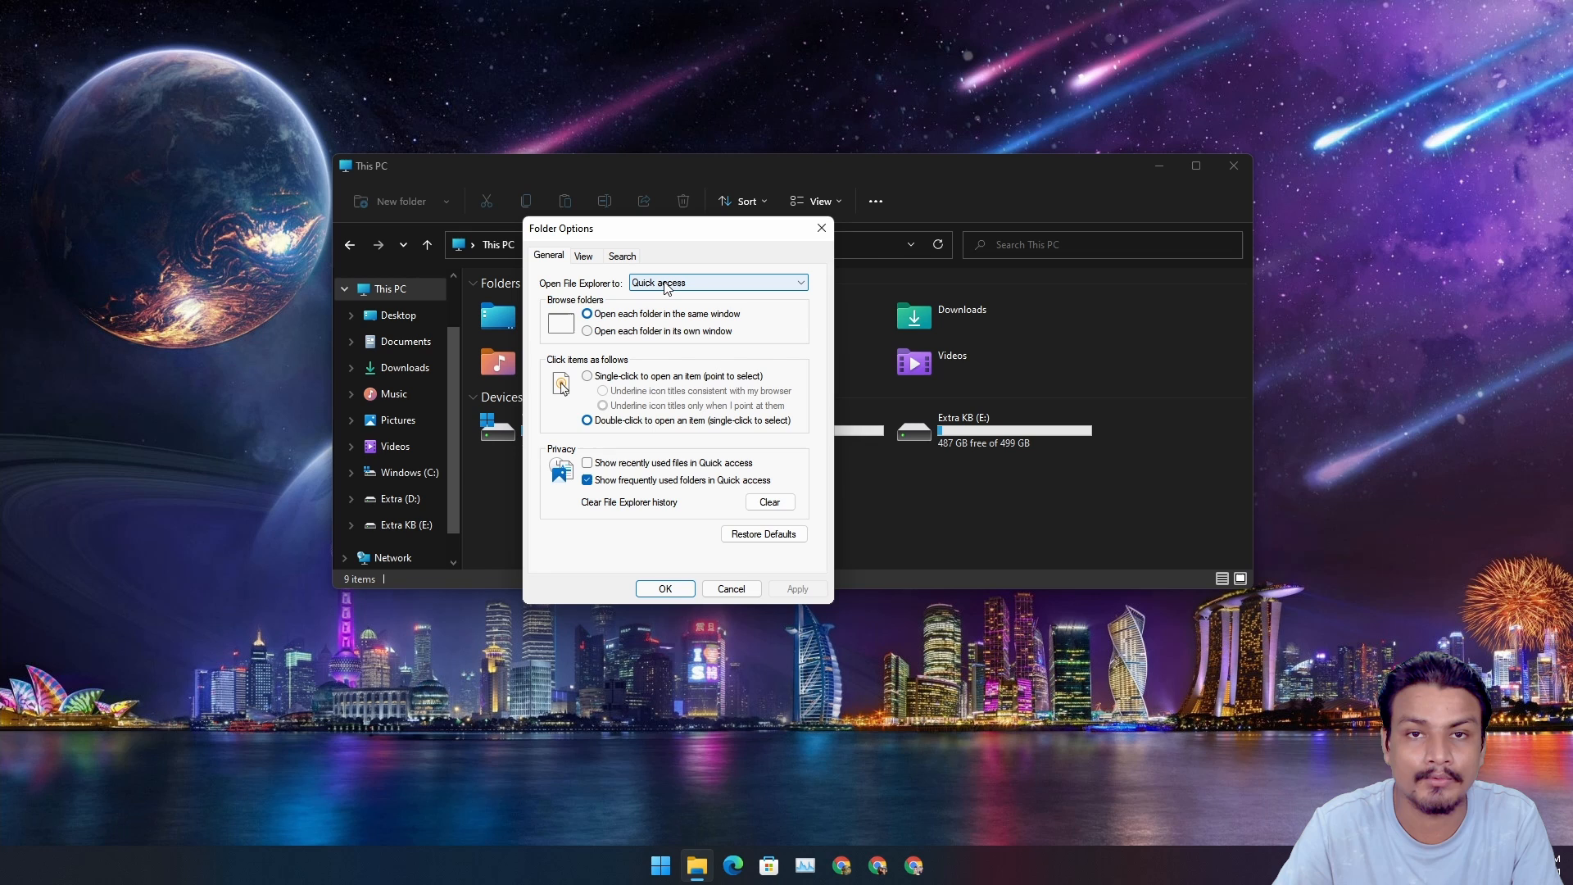
mouse_move(690, 291)
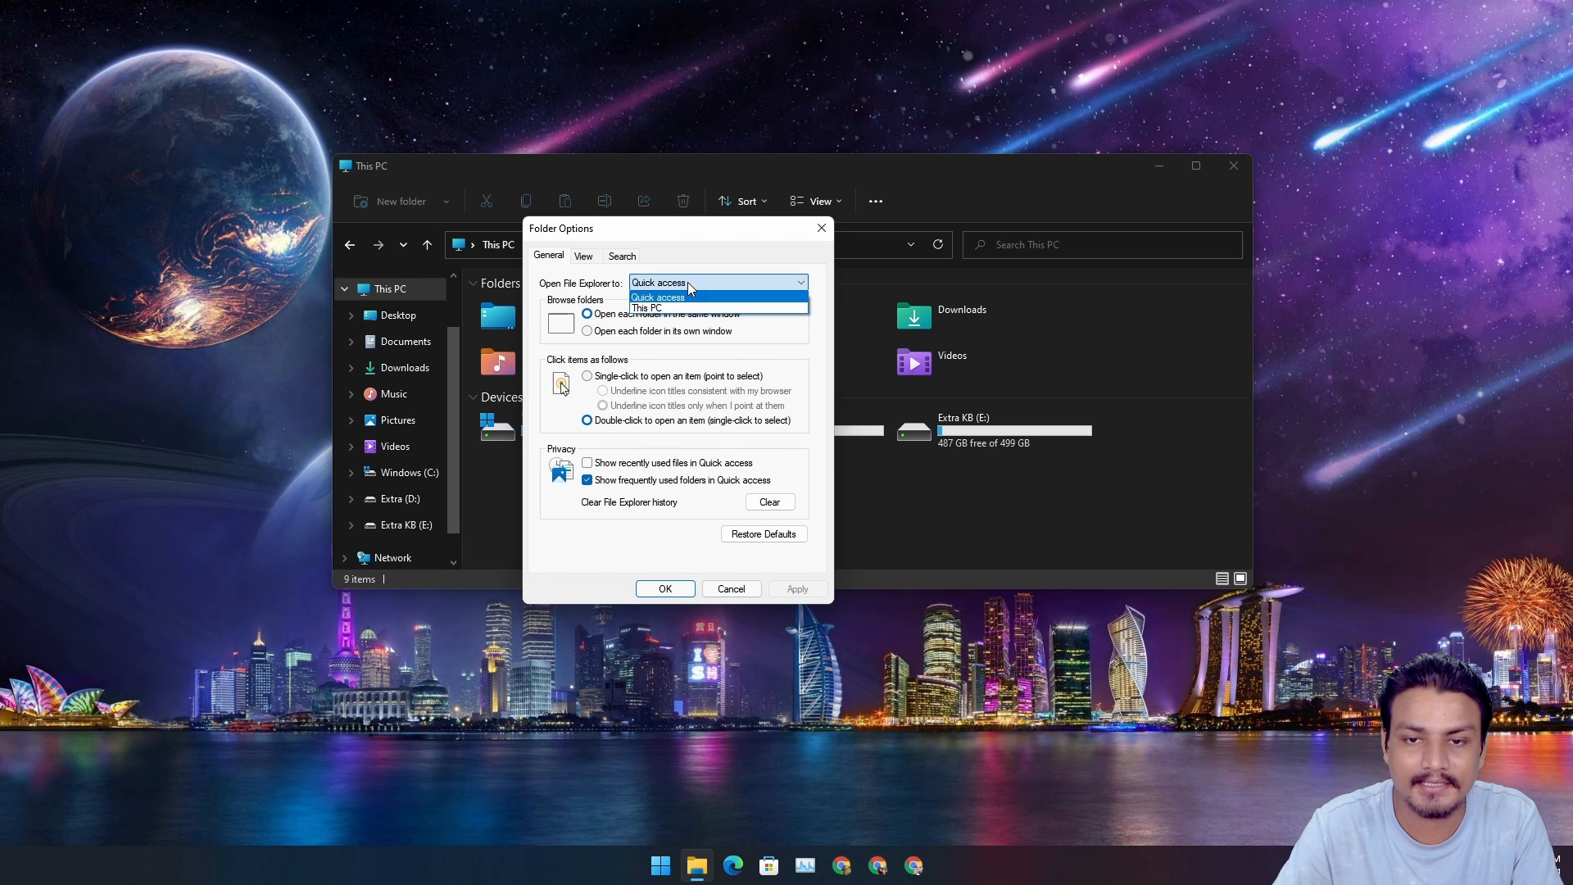
mouse_move(658, 307)
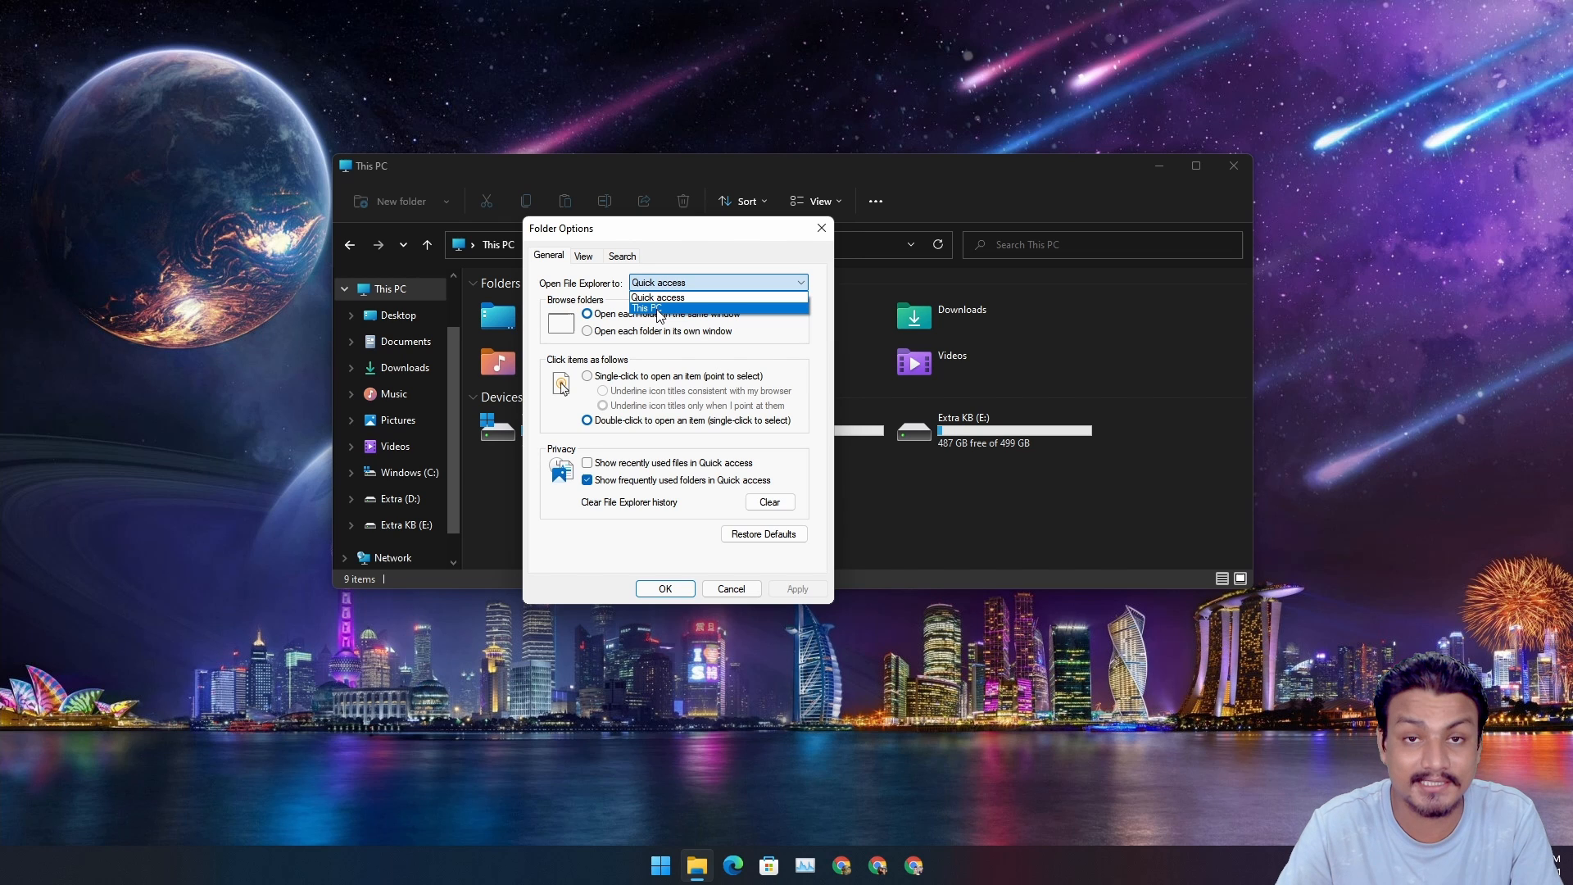
click(655, 308)
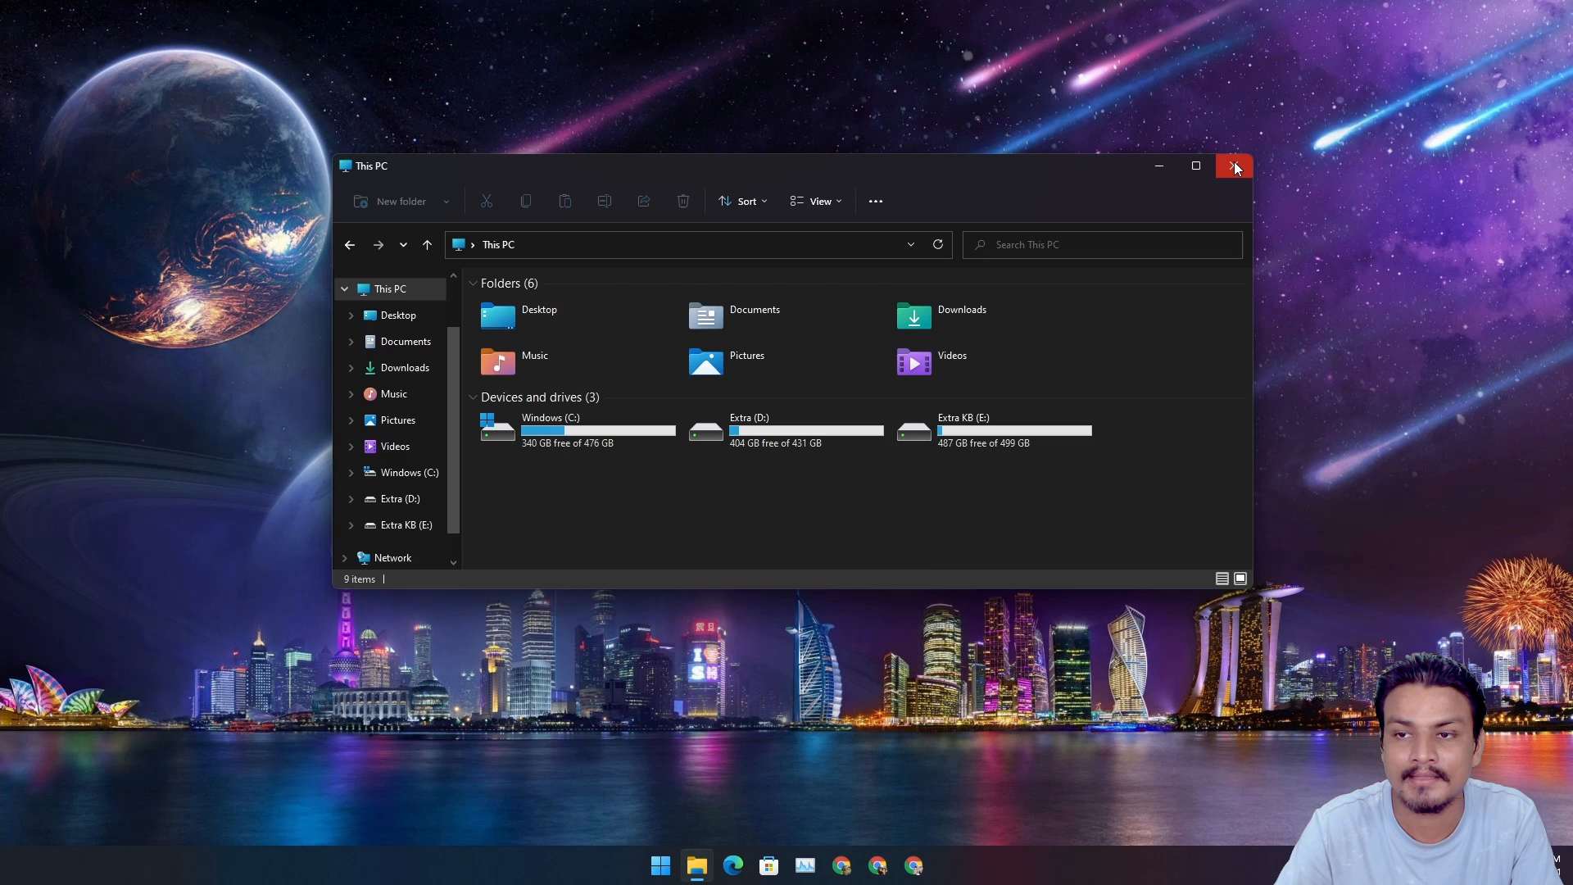
Step: Close Explorer, reopen it maximized to check it starts on This PC, then close it again
click(1235, 165)
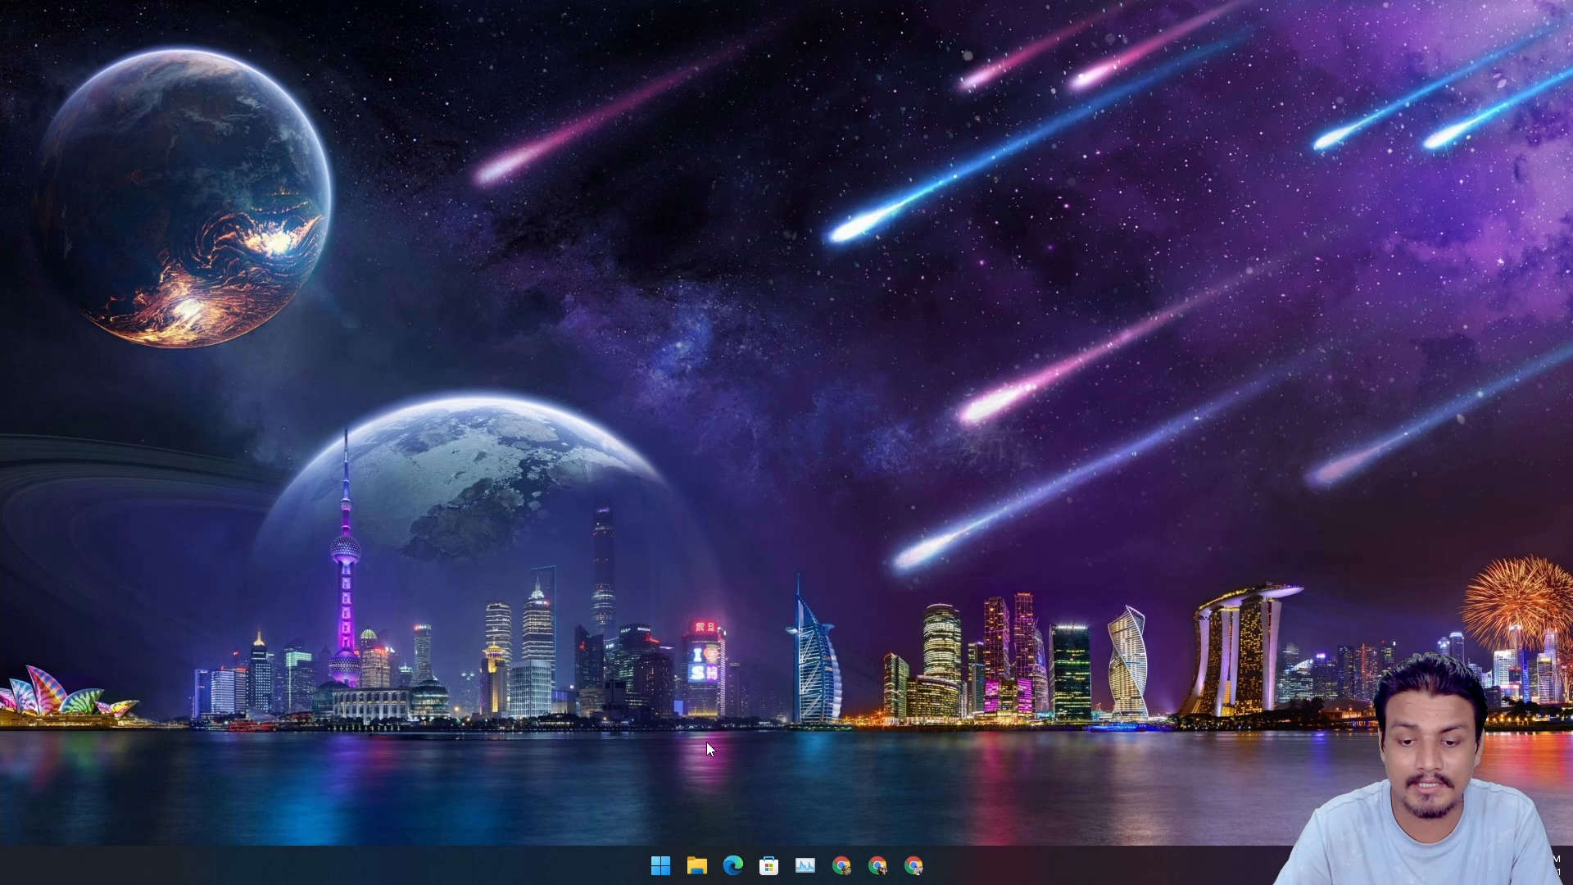
click(695, 865)
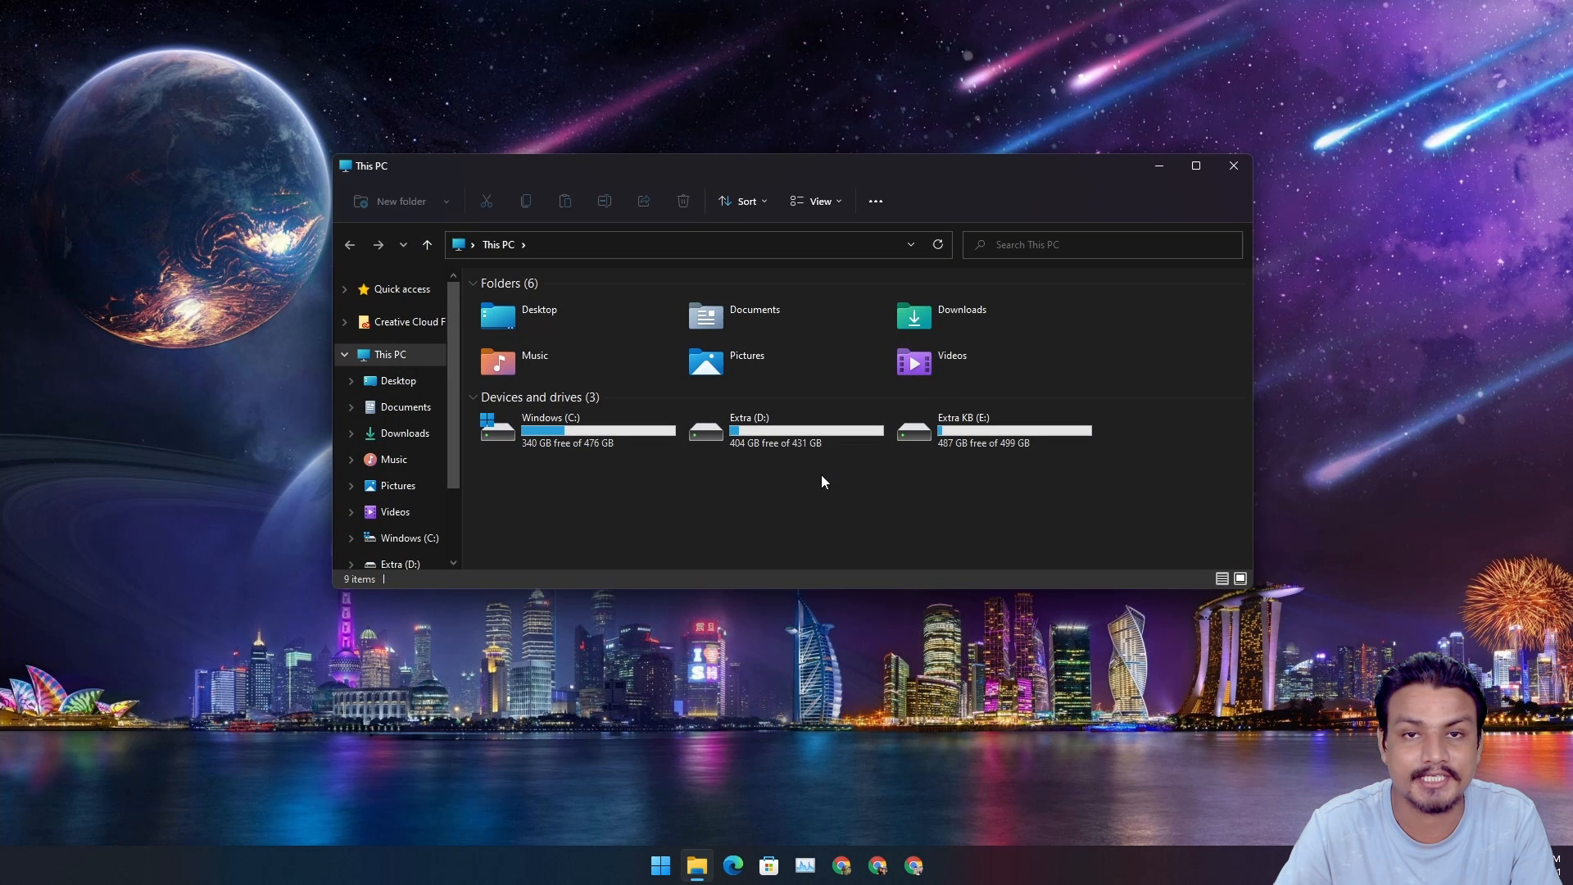
click(1195, 165)
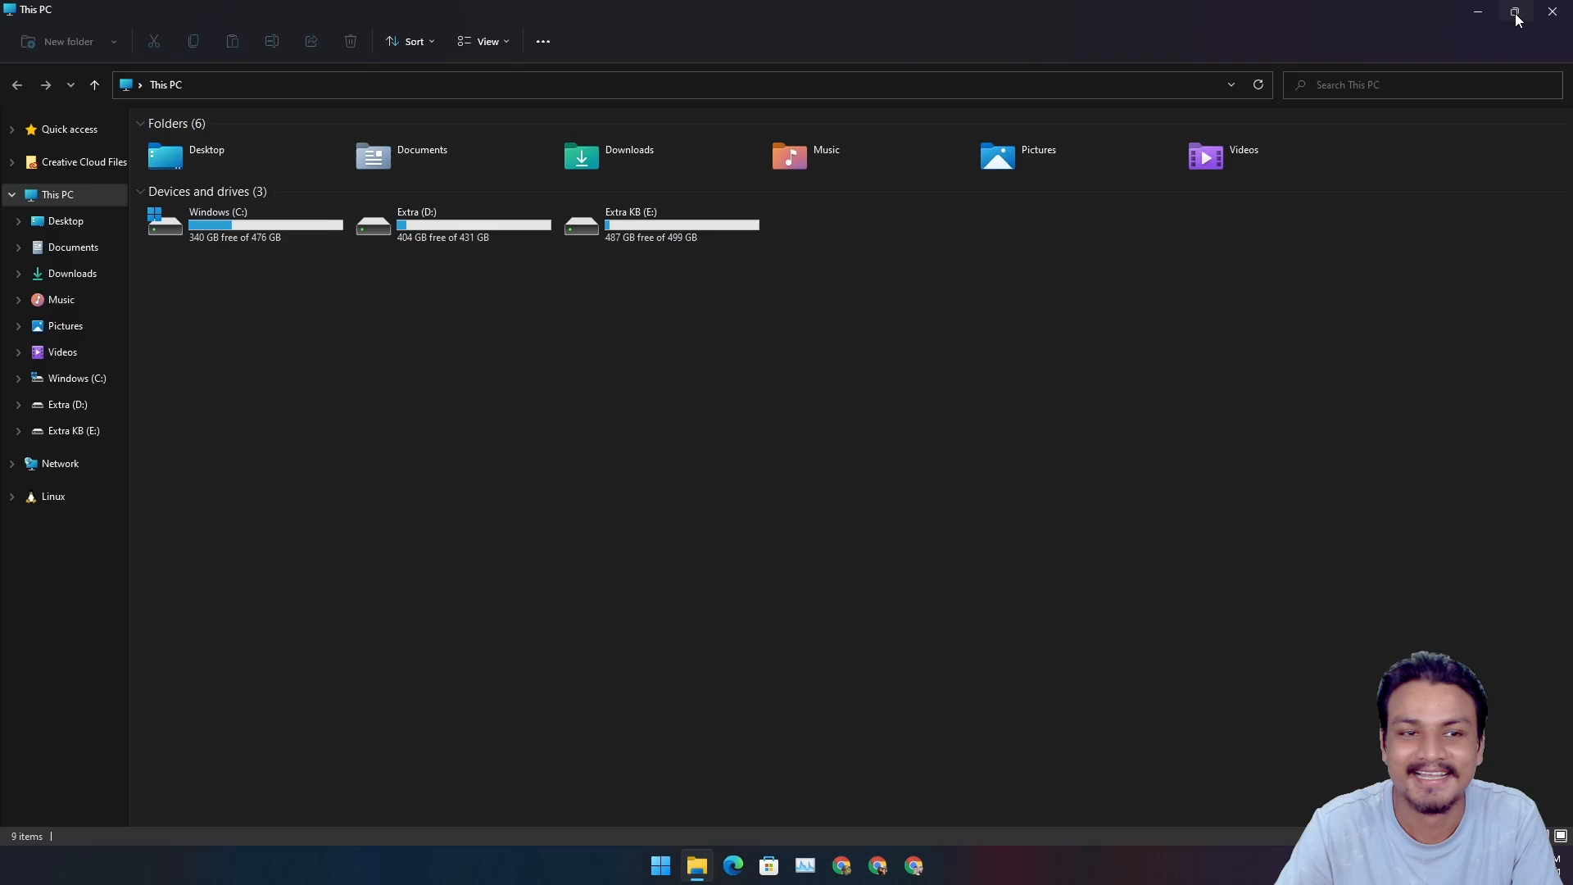
click(1516, 12)
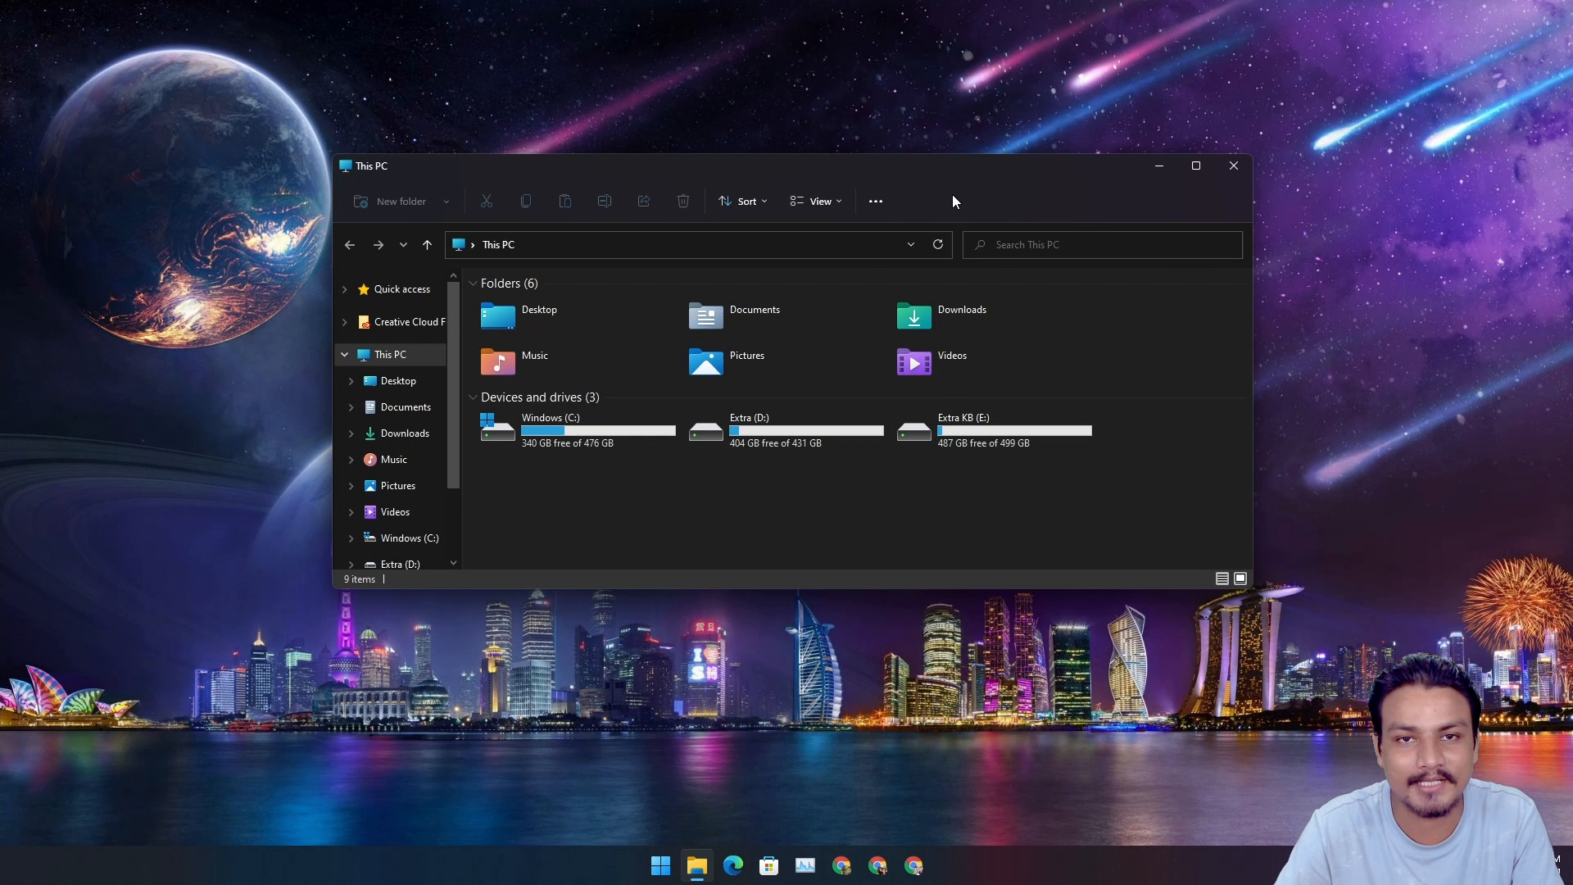
mouse_move(959, 198)
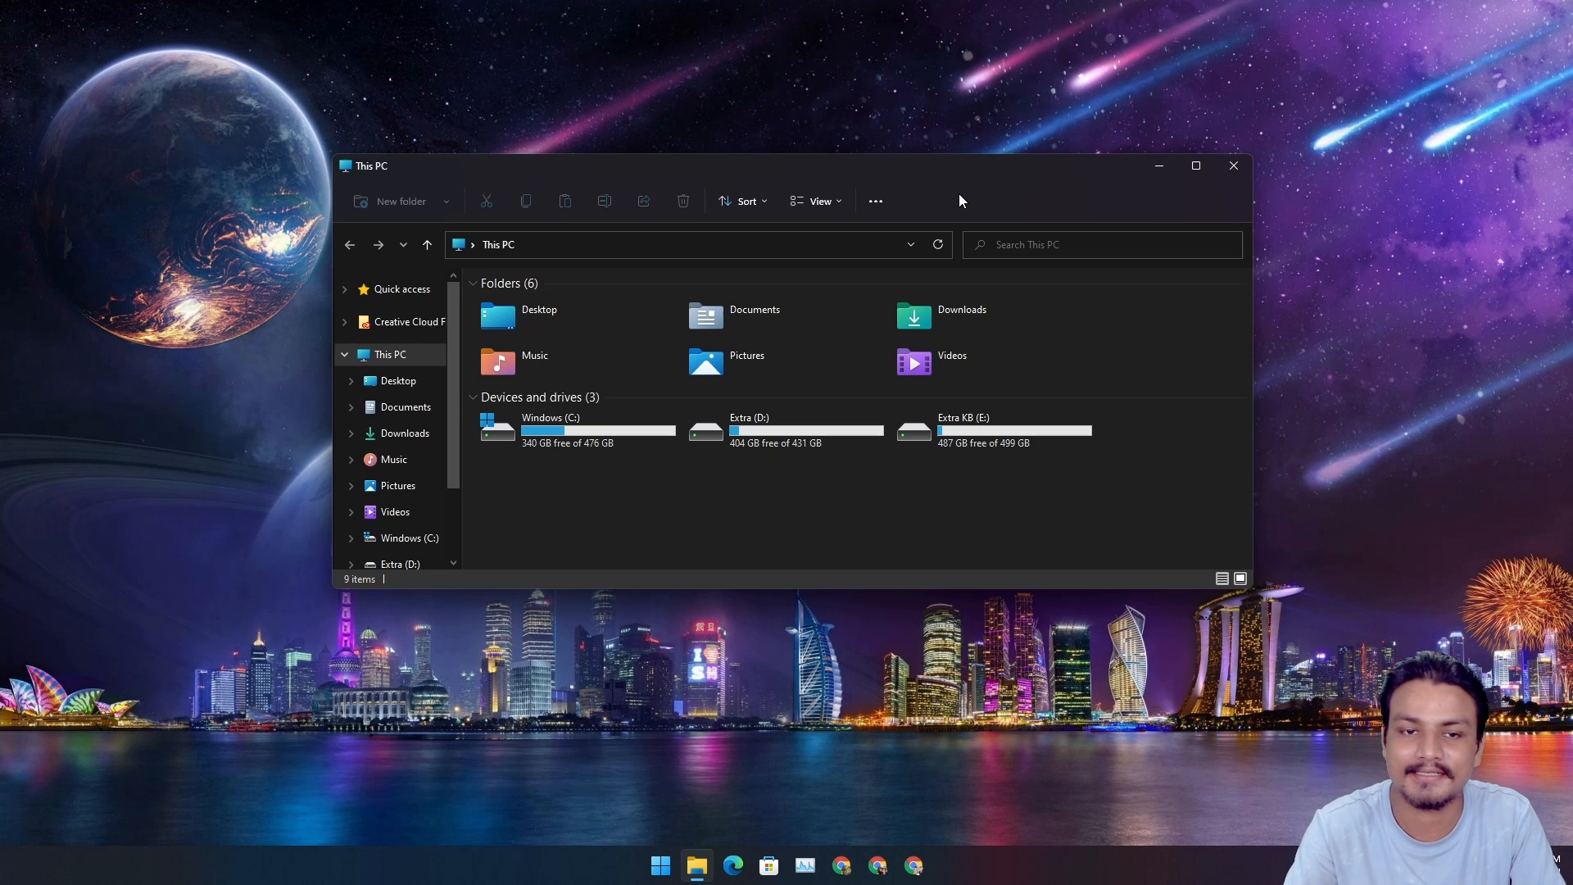
mouse_move(972, 195)
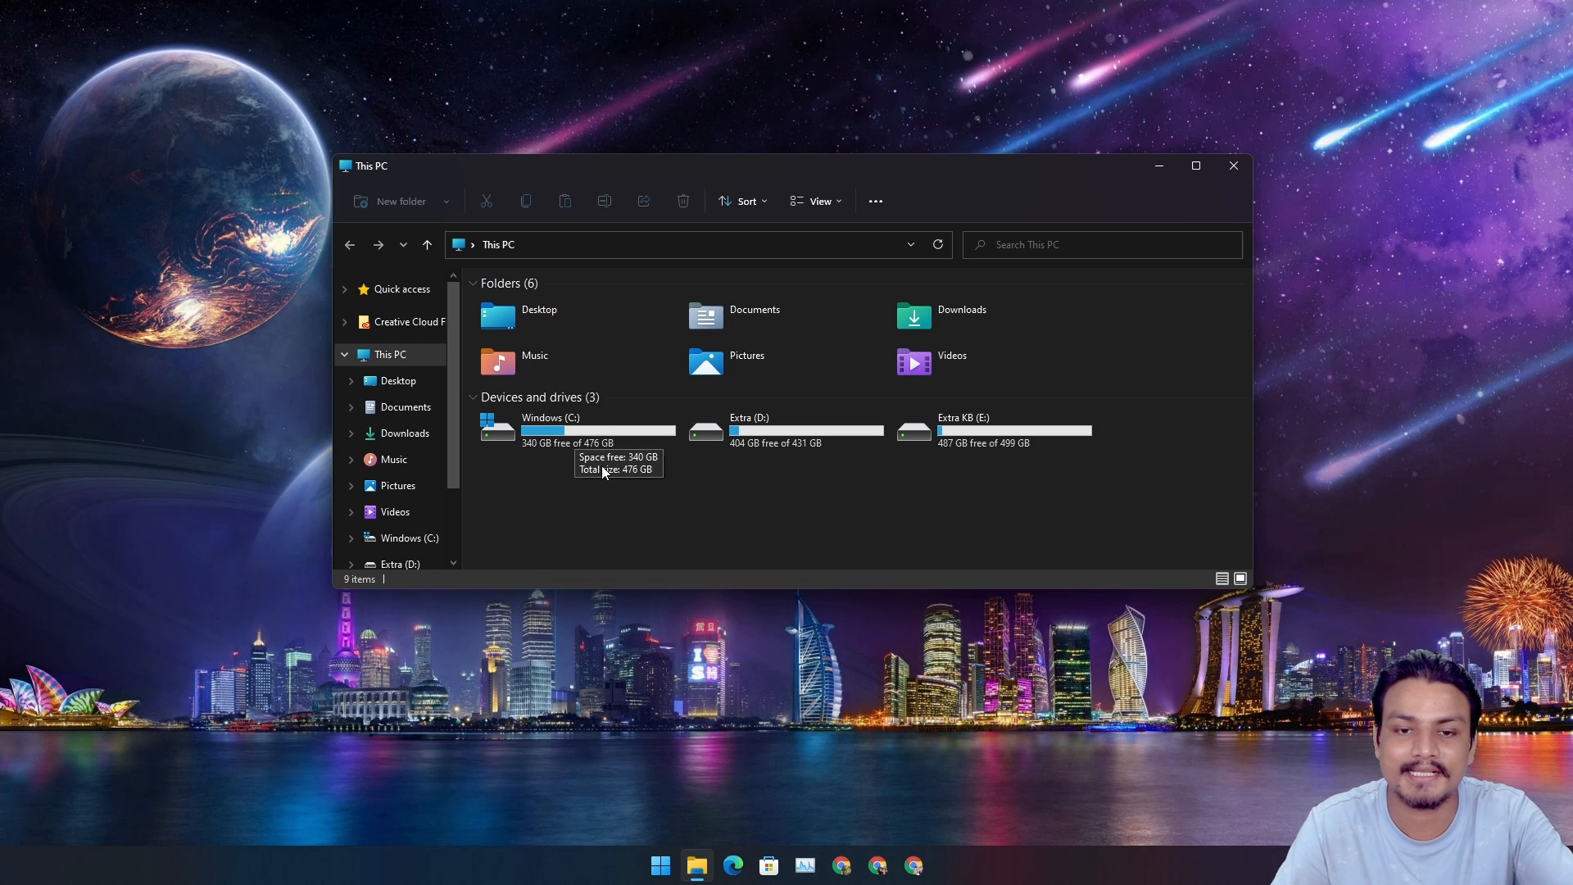
mouse_move(794, 433)
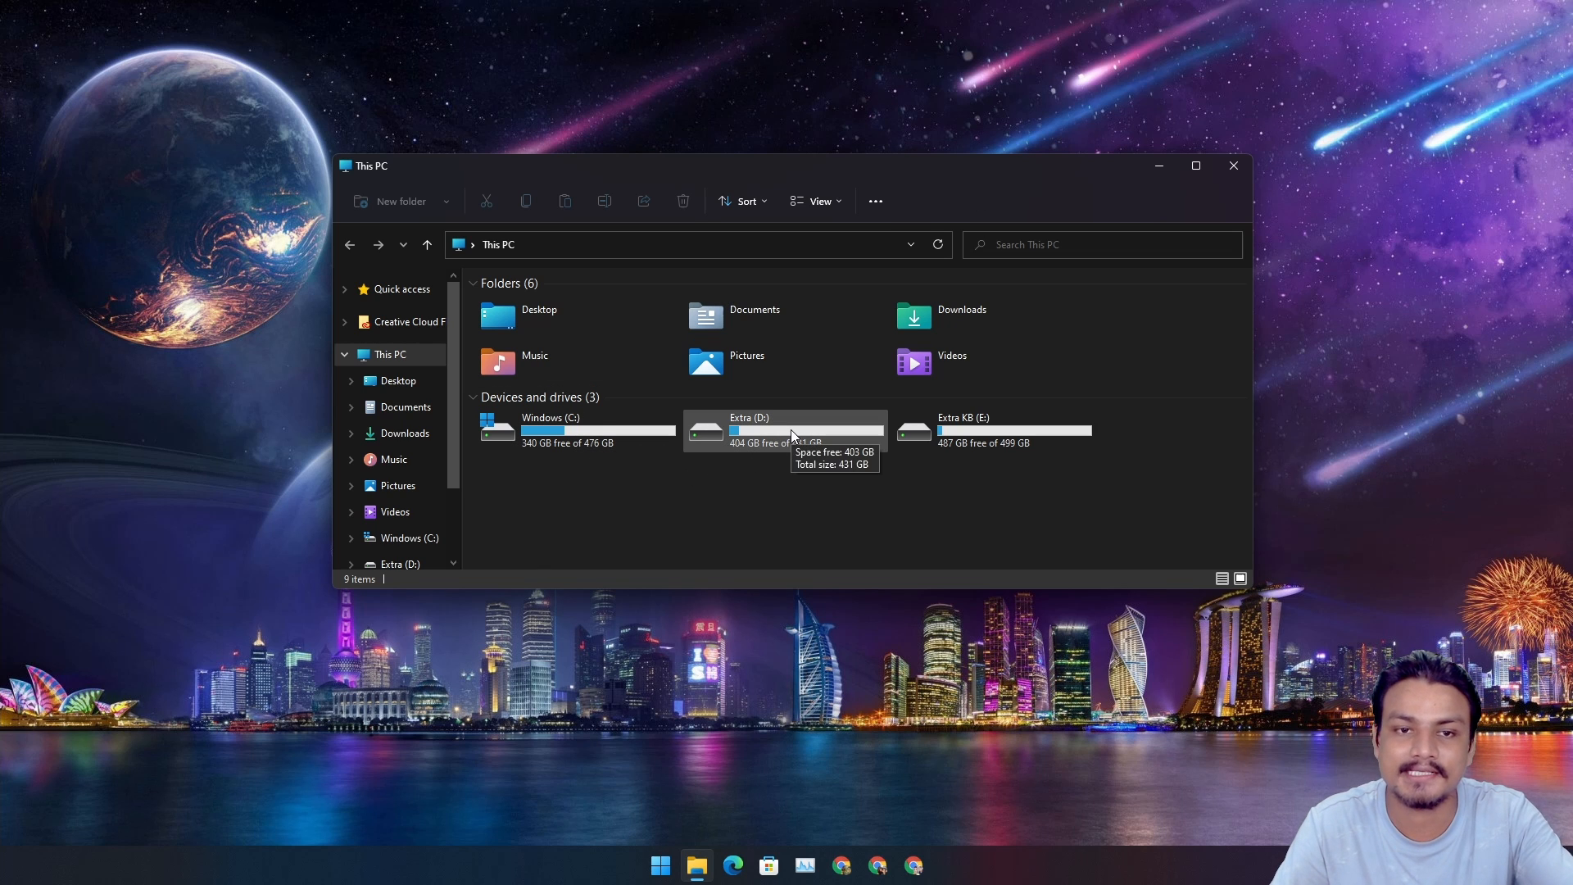
mouse_move(1233, 166)
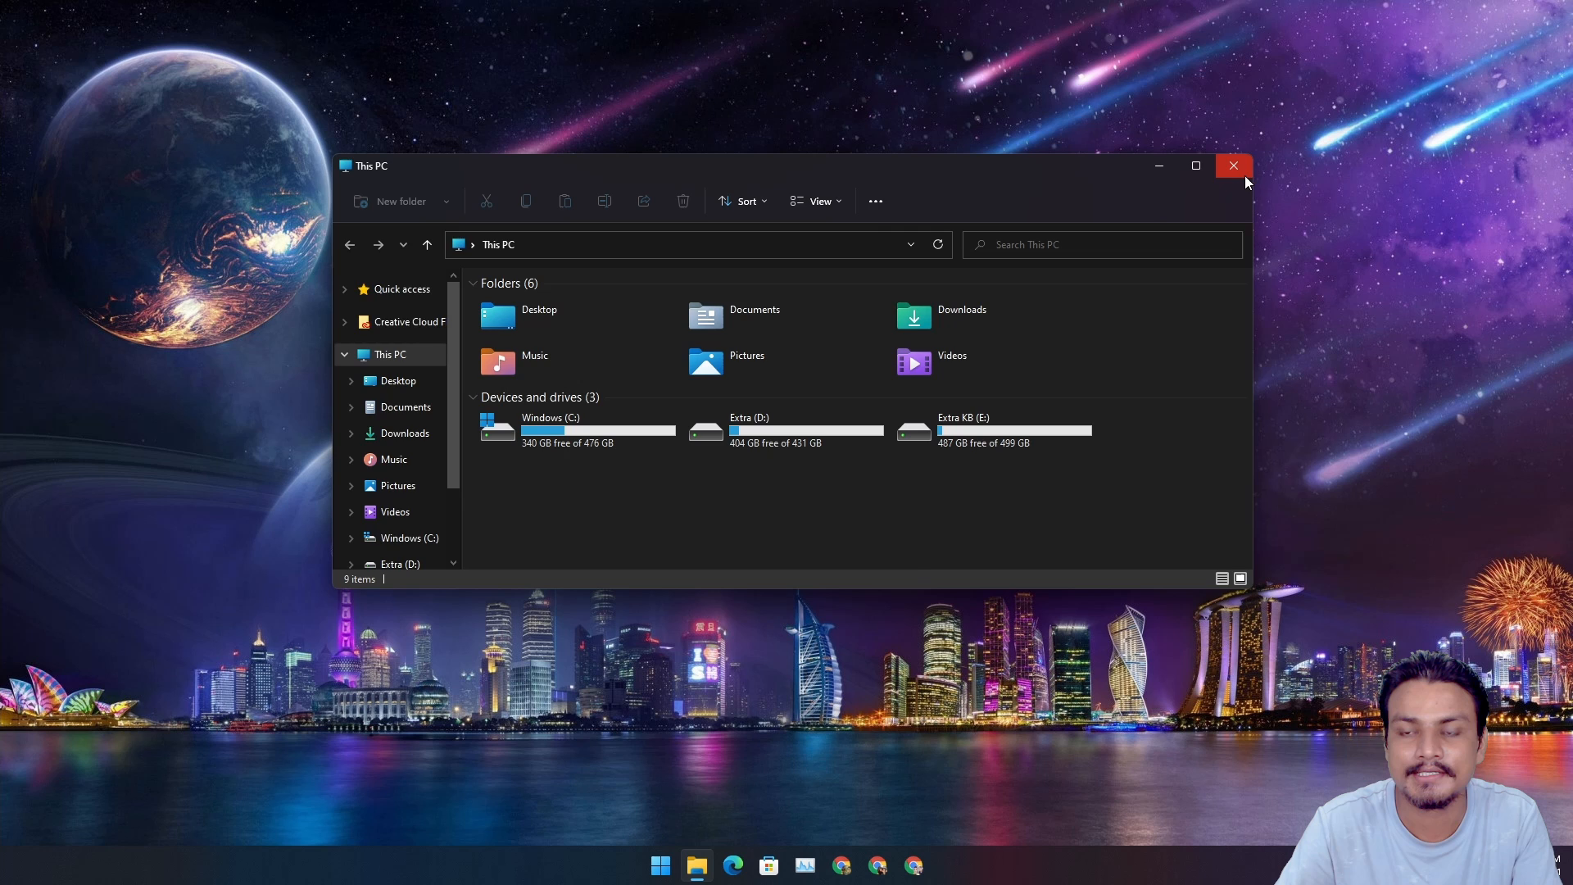
click(1233, 165)
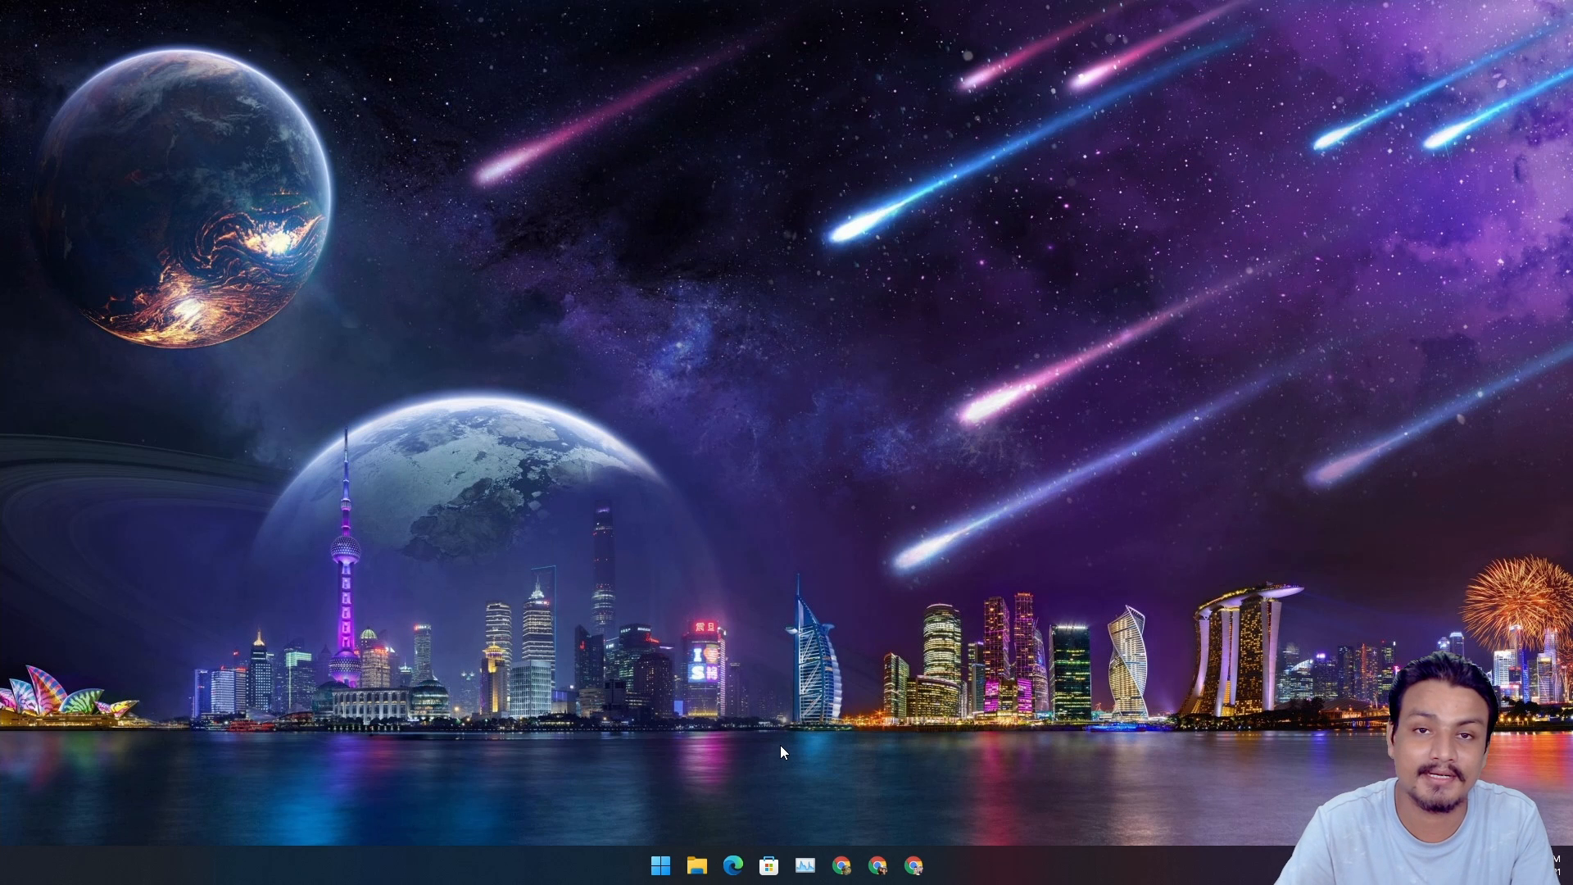
mouse_move(728, 792)
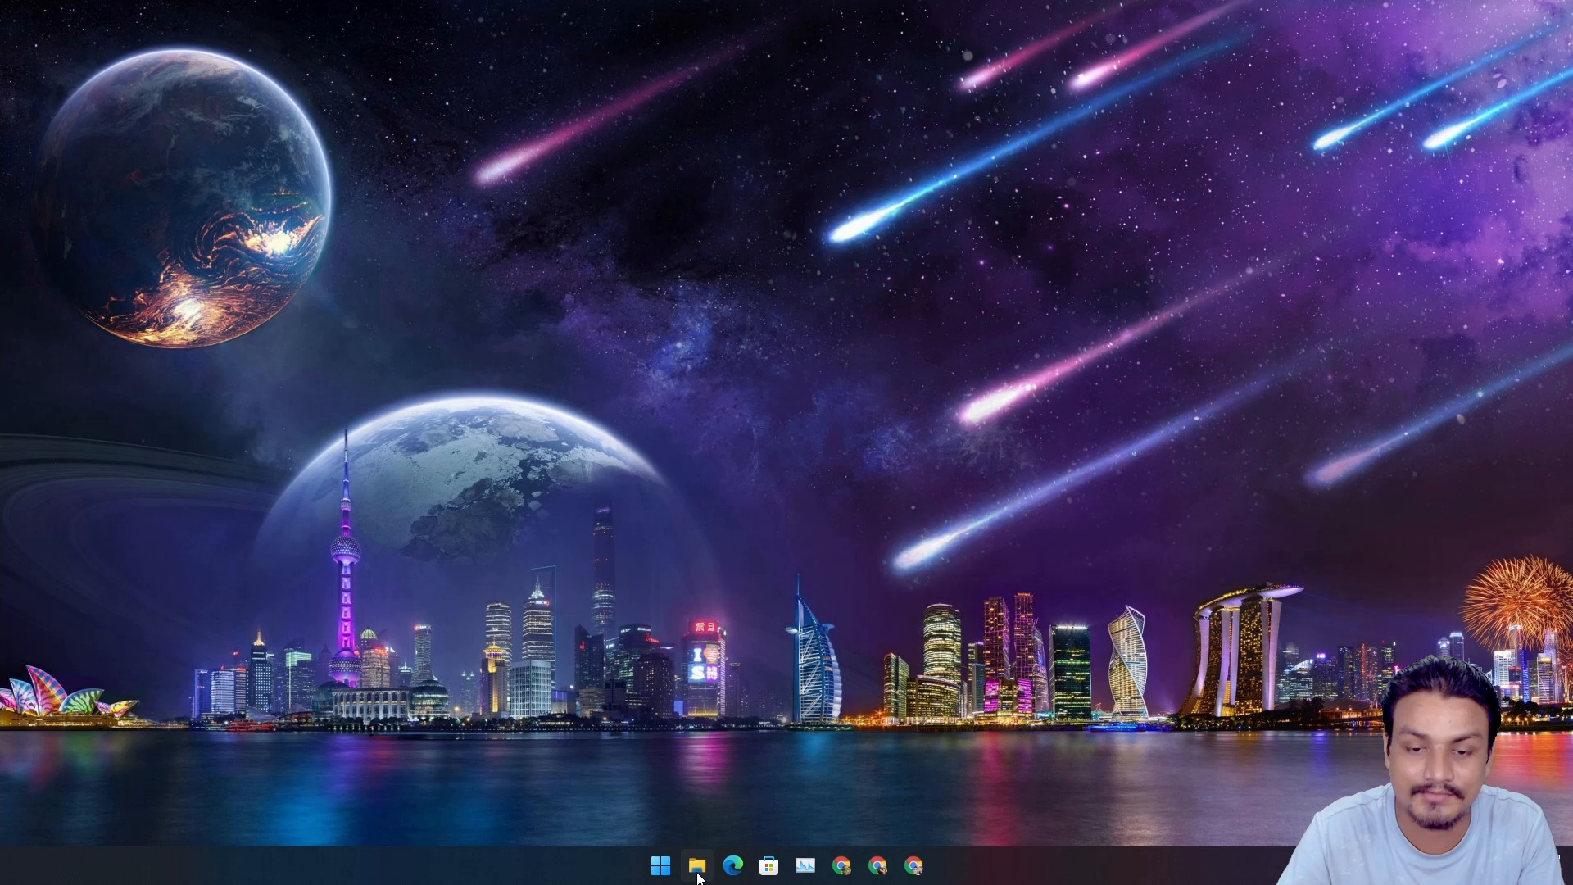
Step: Reopen Explorer to confirm it starts on This PC, glance at Quick access, return to This PC
click(696, 863)
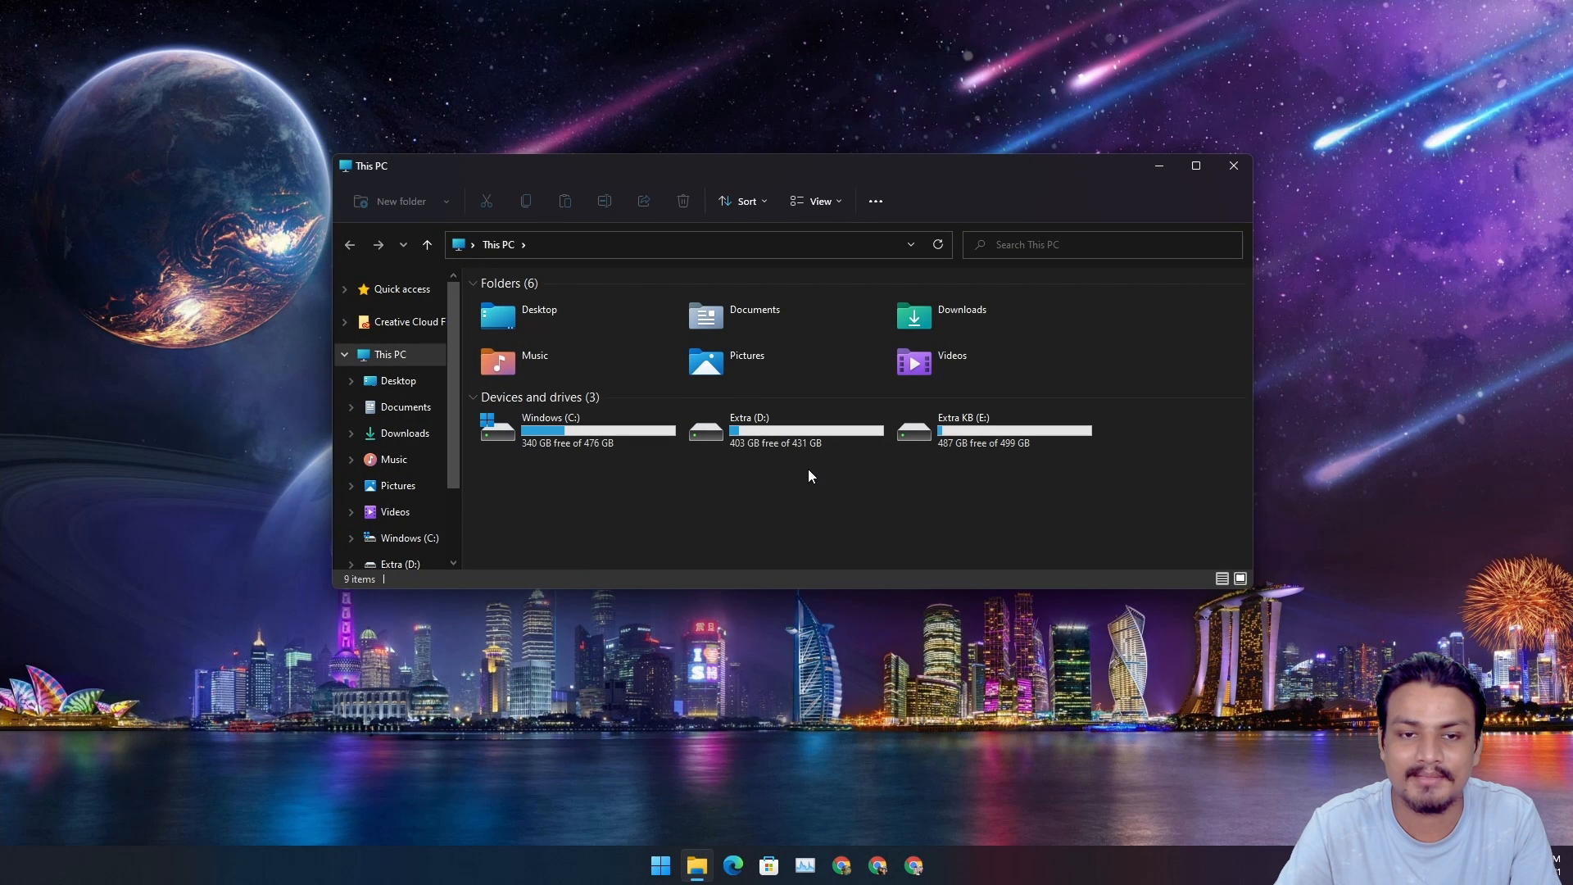
click(400, 289)
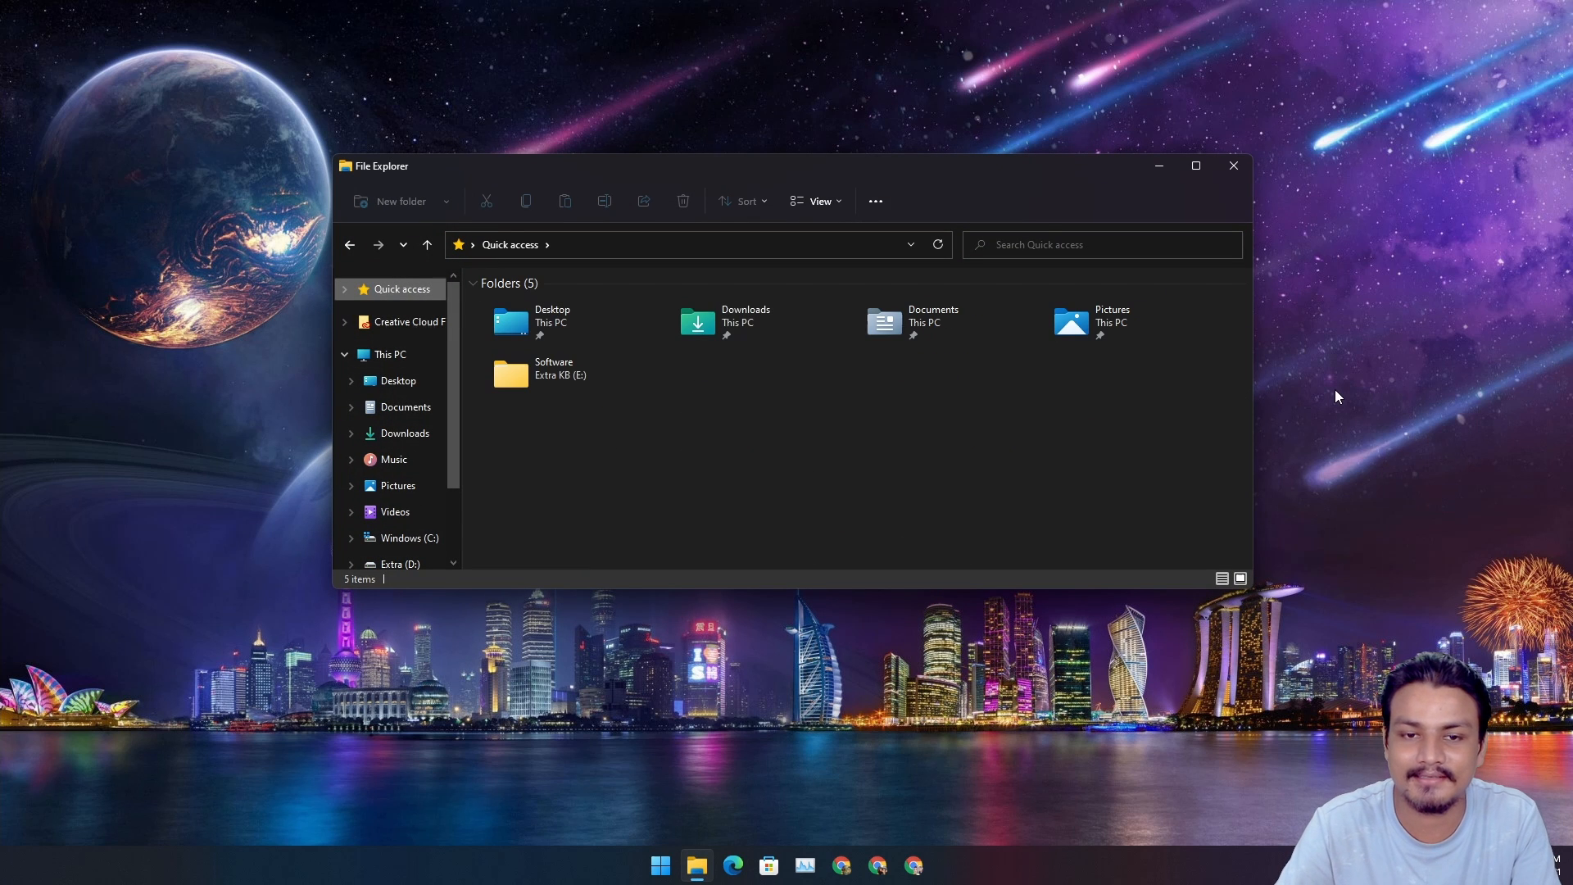
mouse_move(395, 511)
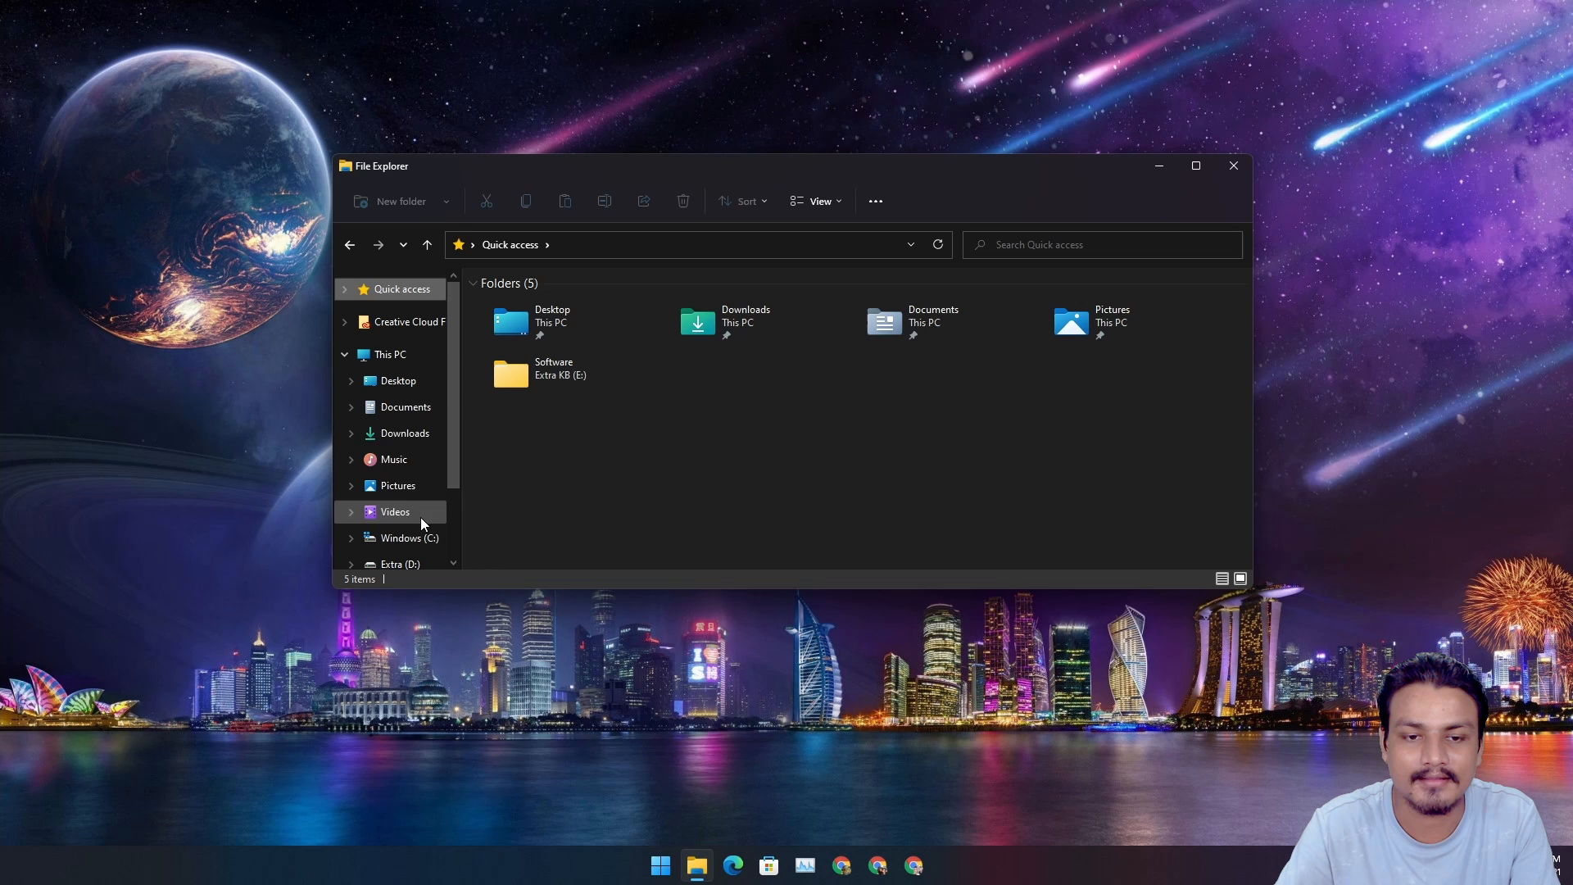
click(385, 354)
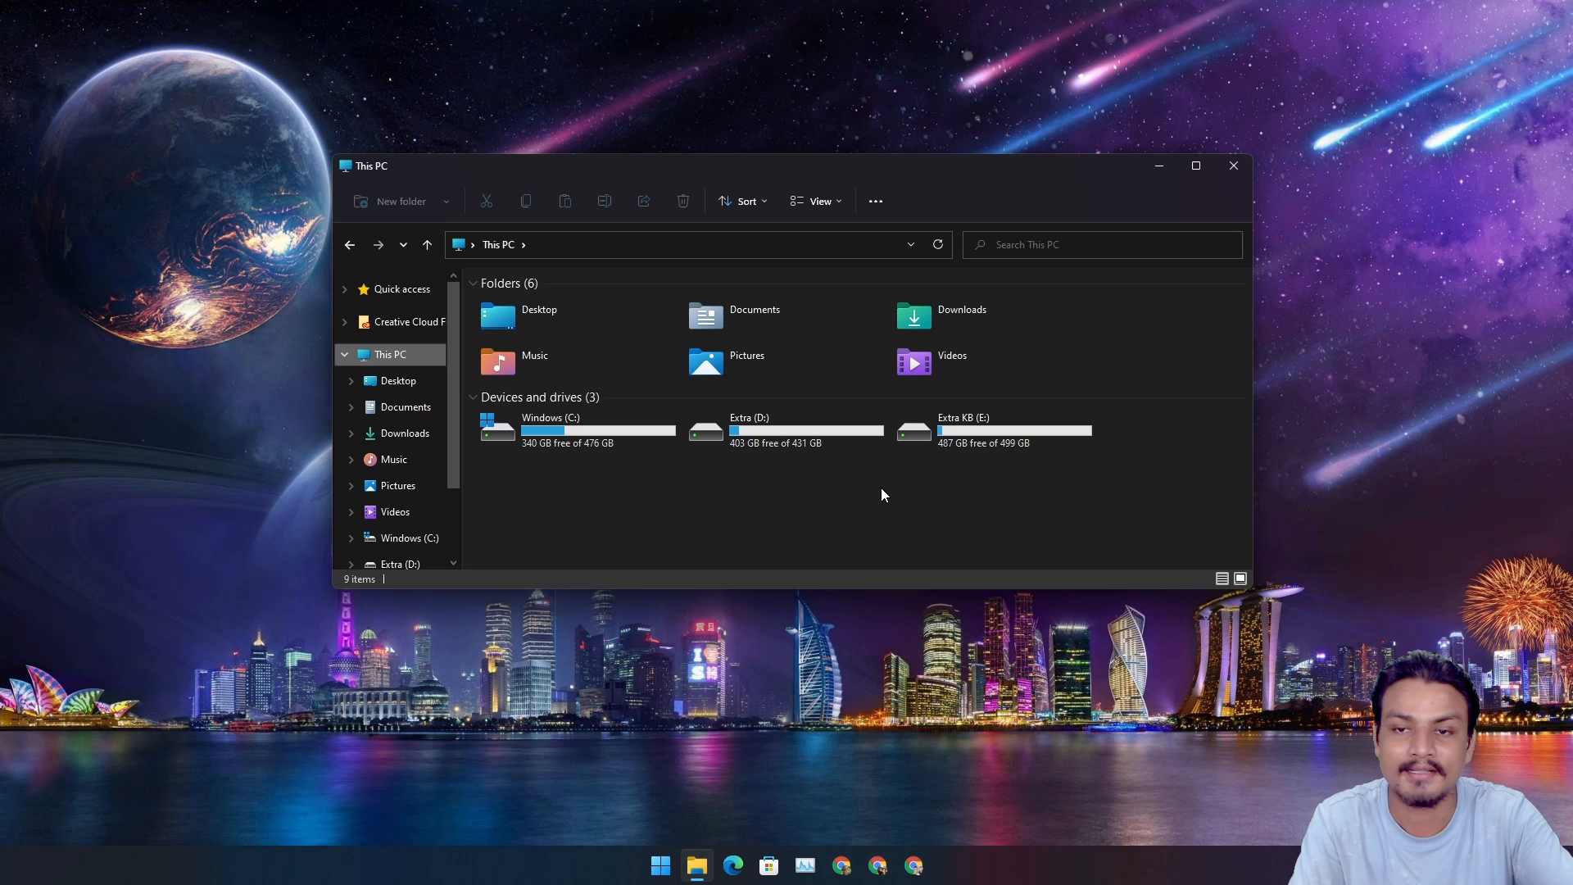
mouse_move(914, 490)
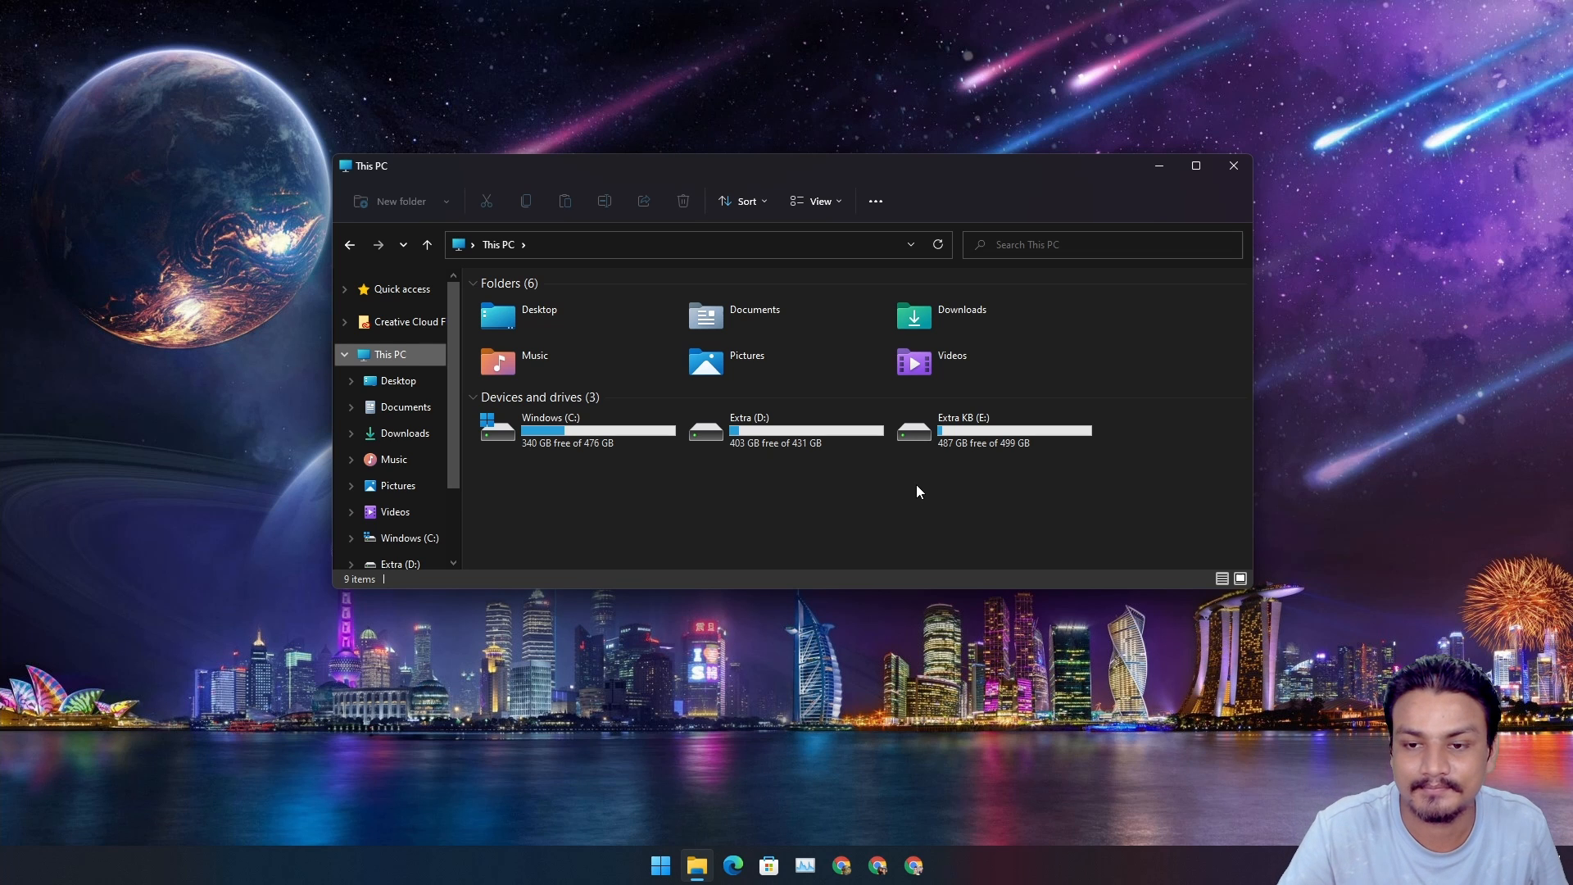
mouse_move(873, 200)
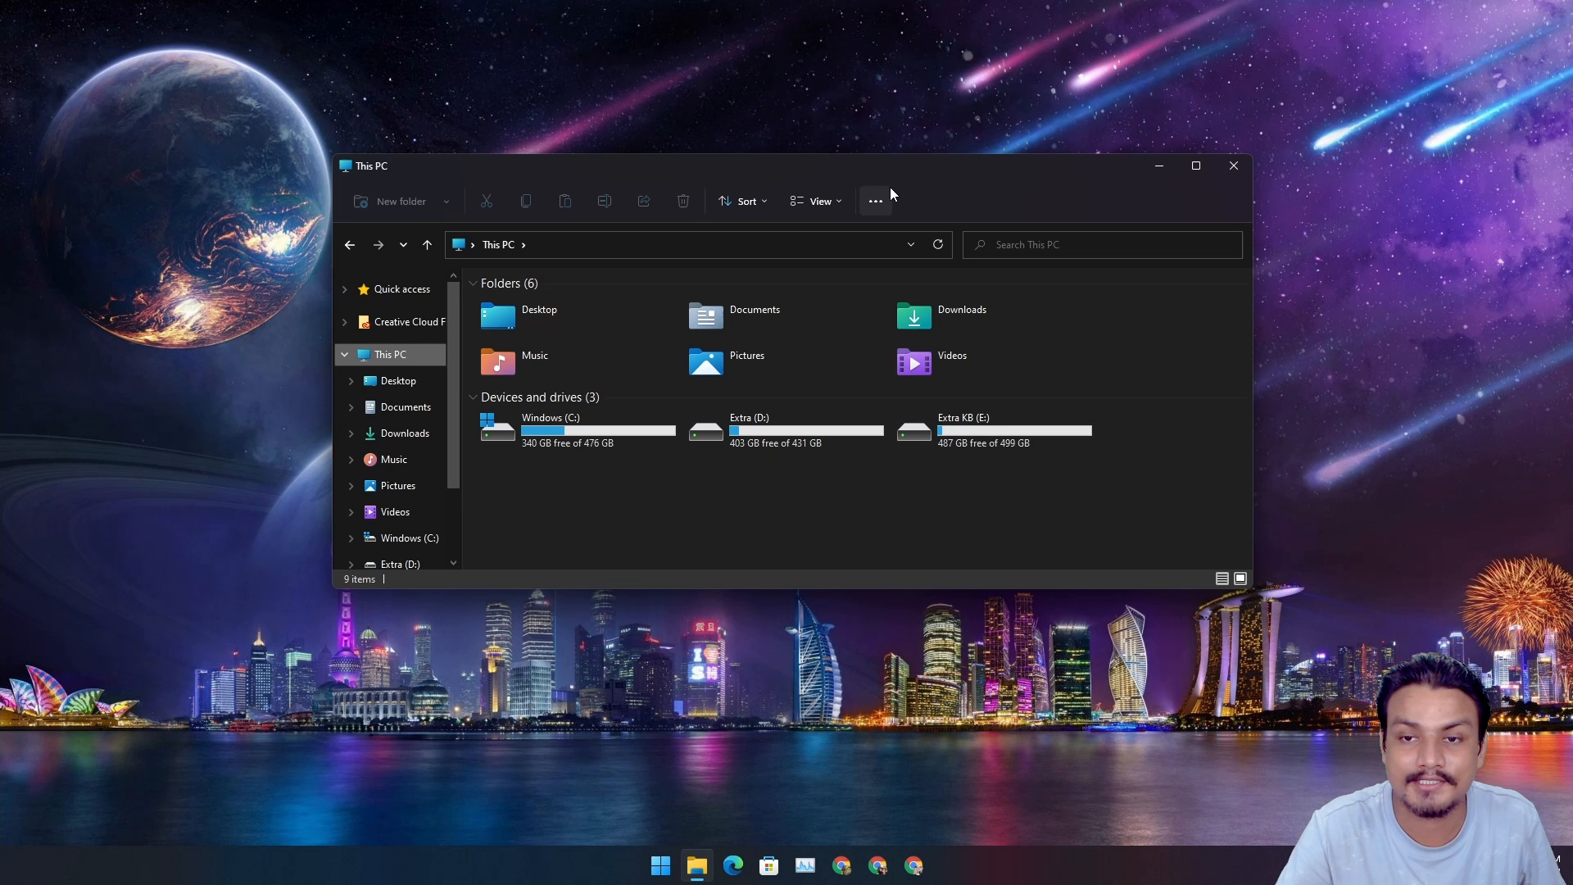
mouse_move(1115, 190)
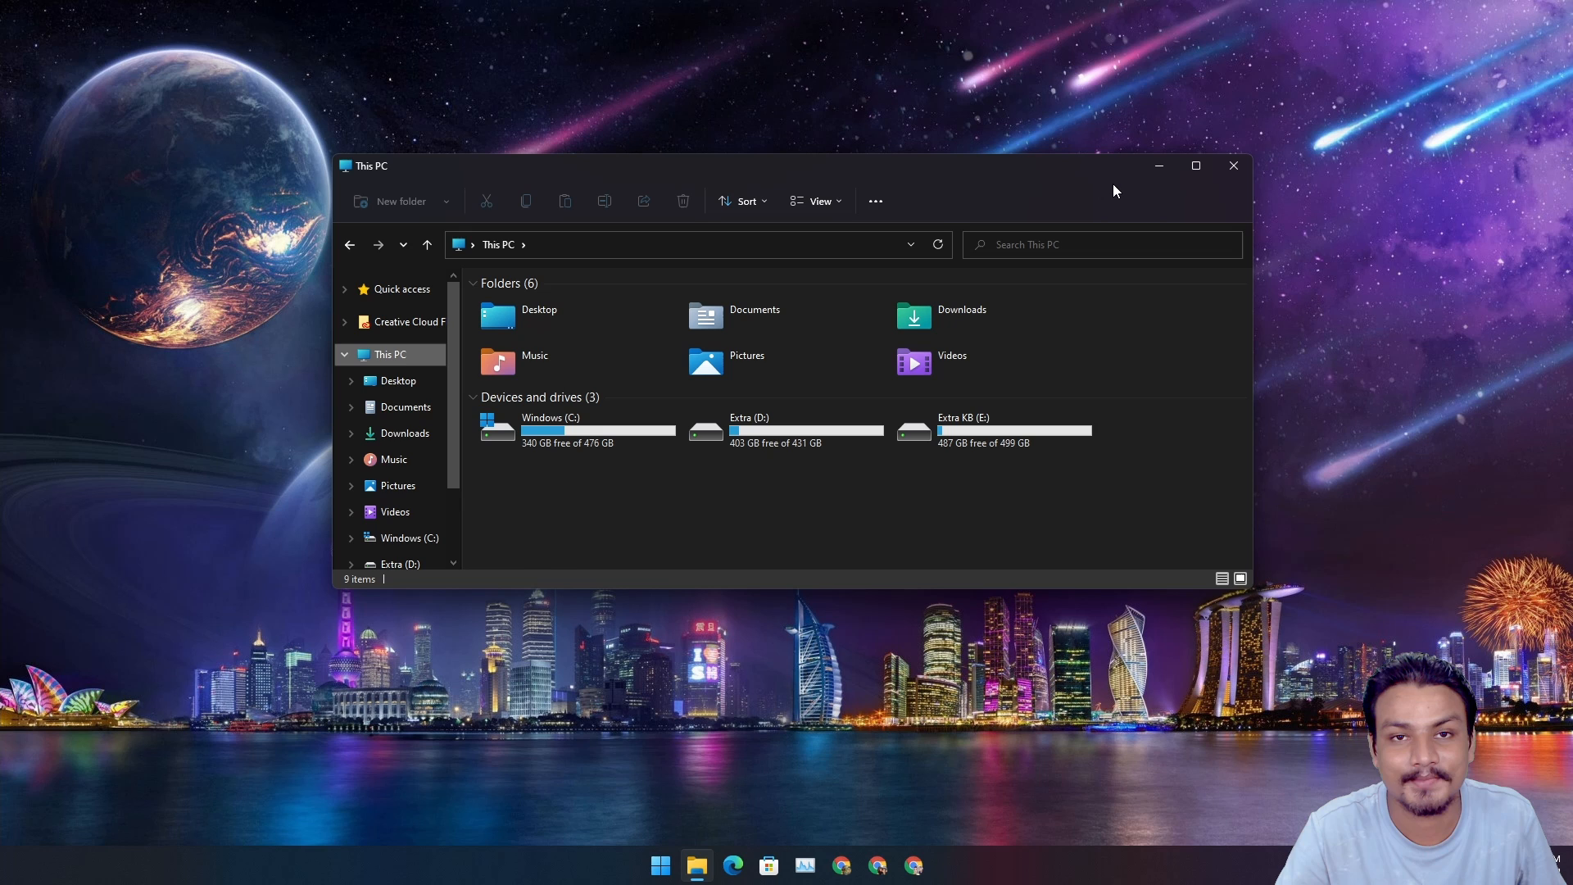
mouse_move(1077, 193)
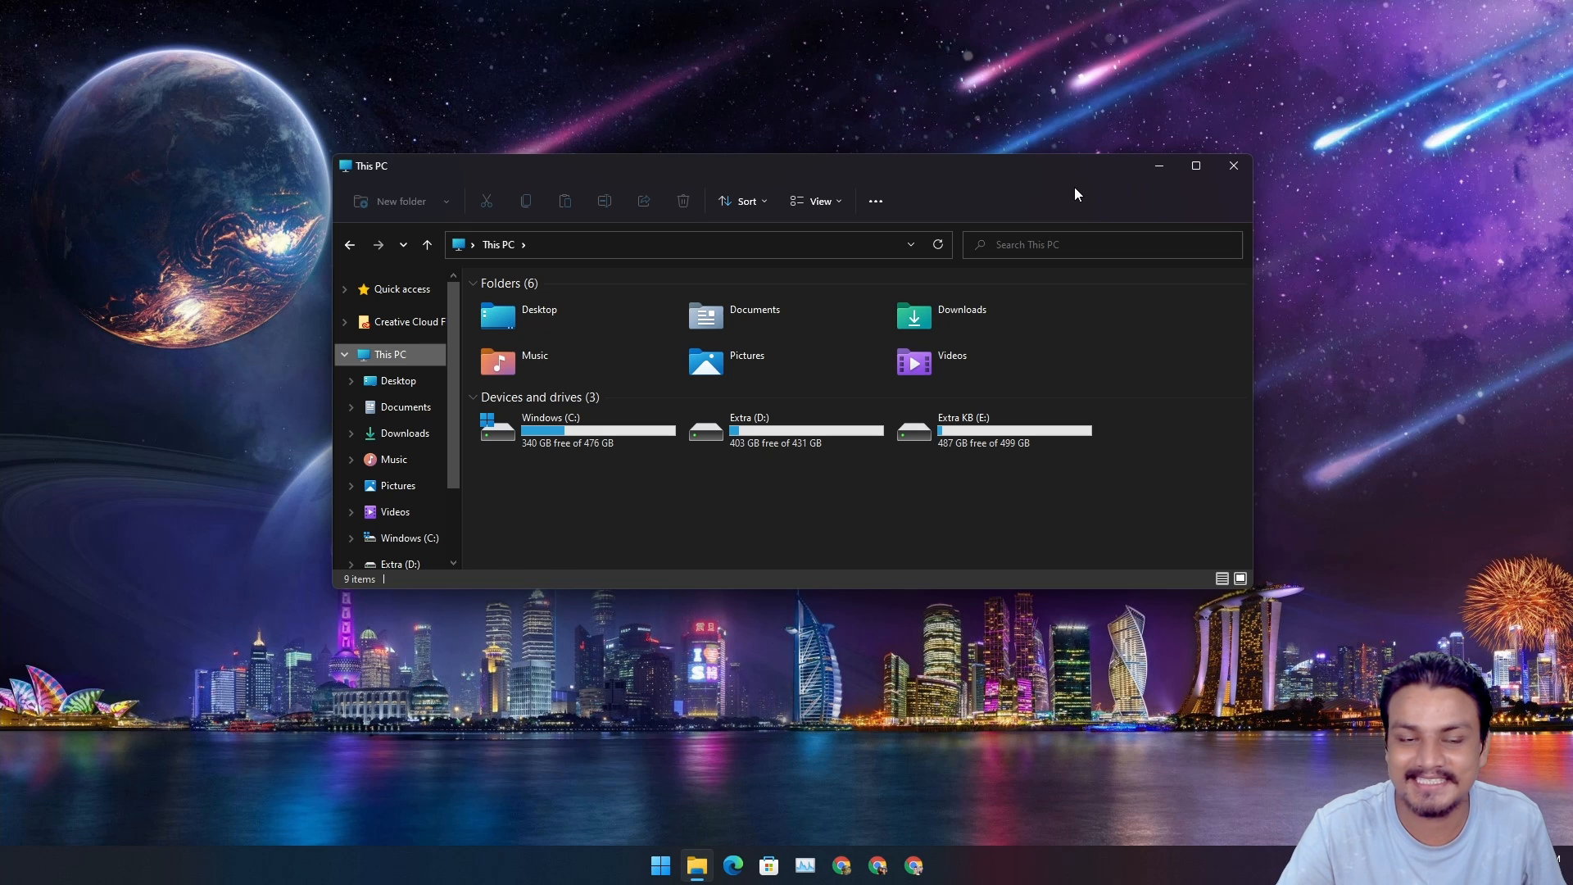
mouse_move(1026, 182)
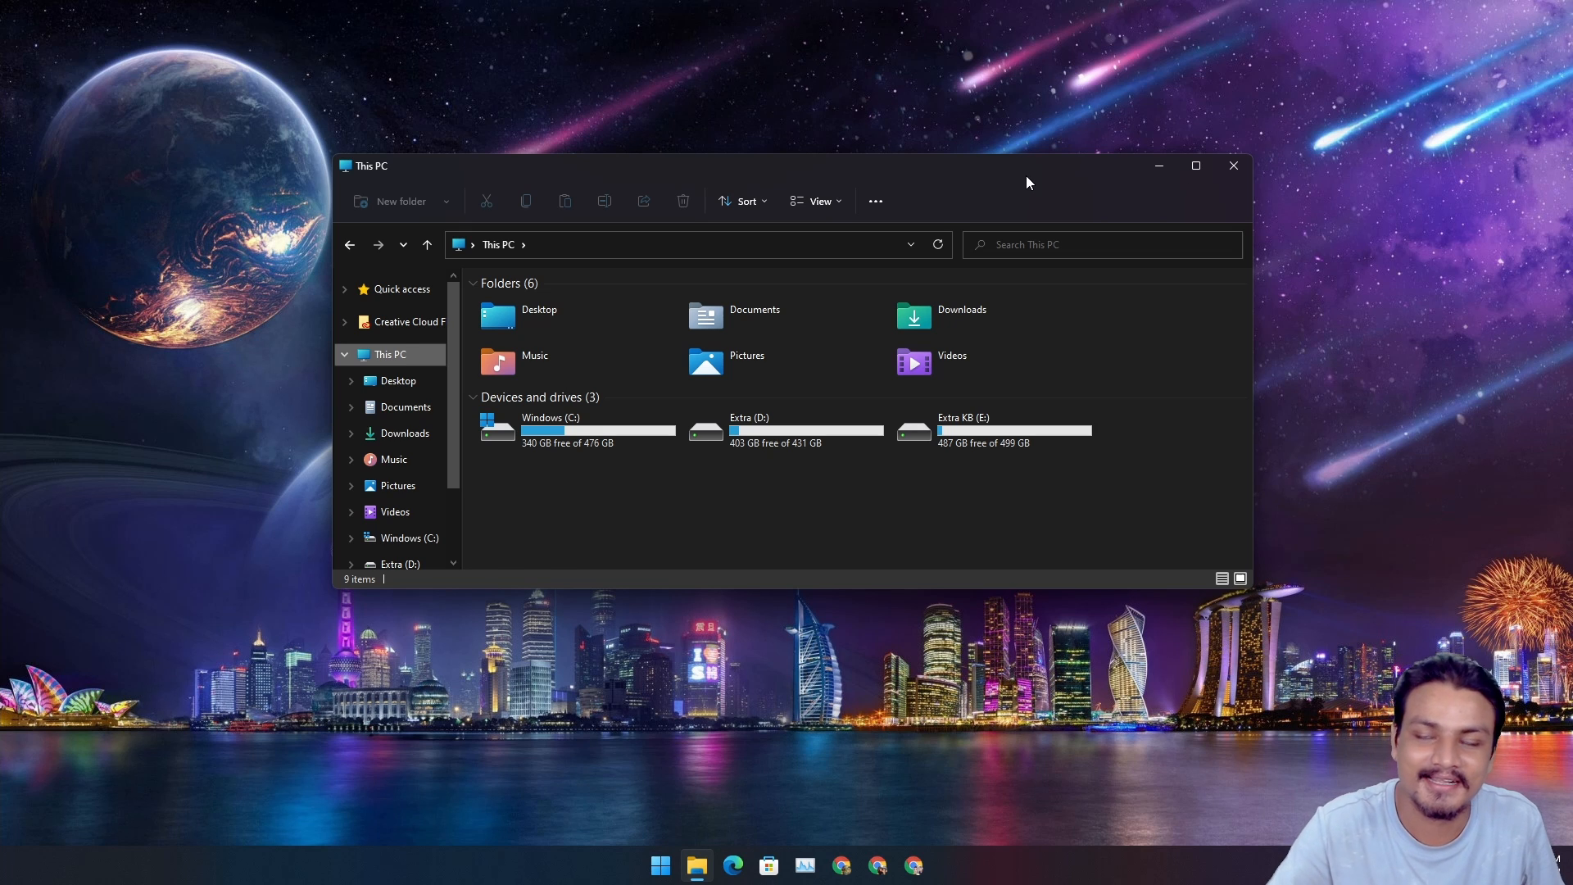
mouse_move(1005, 193)
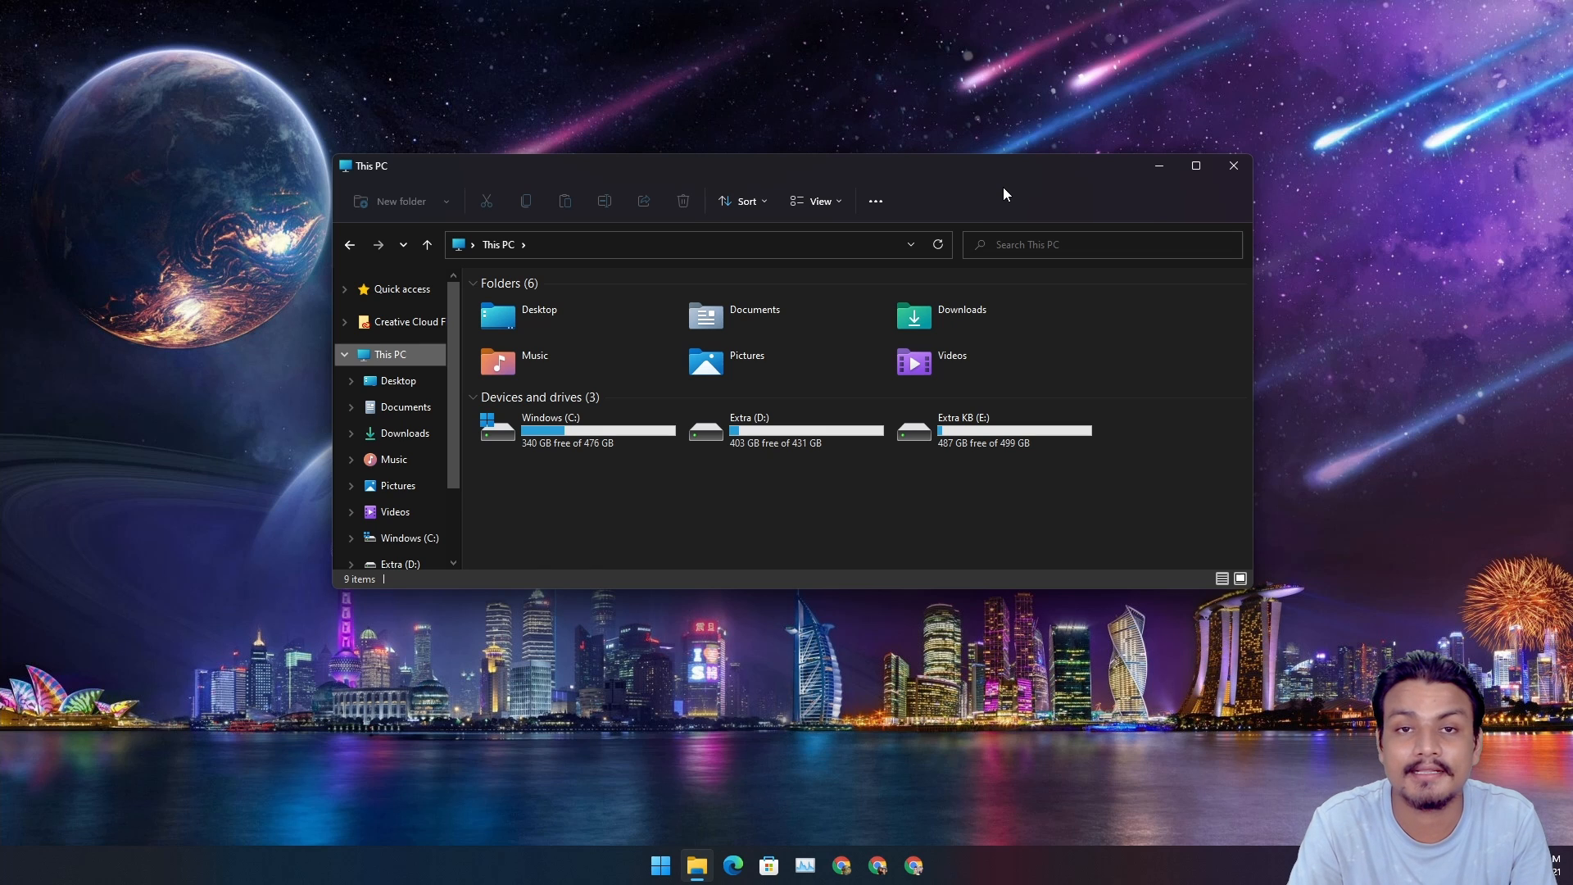
mouse_move(1062, 183)
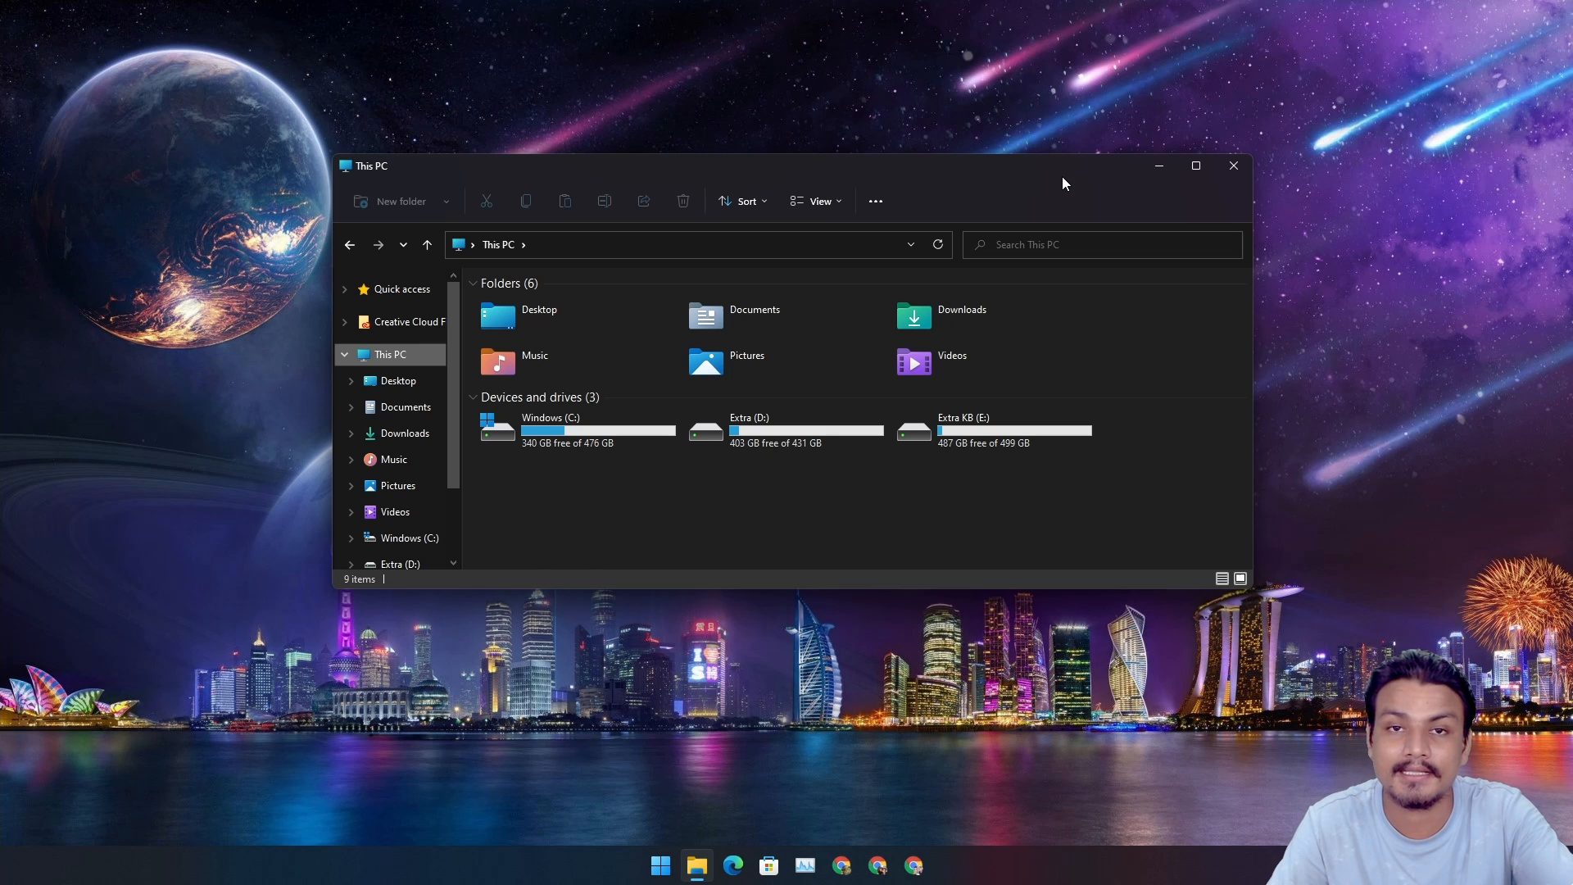
mouse_move(1082, 205)
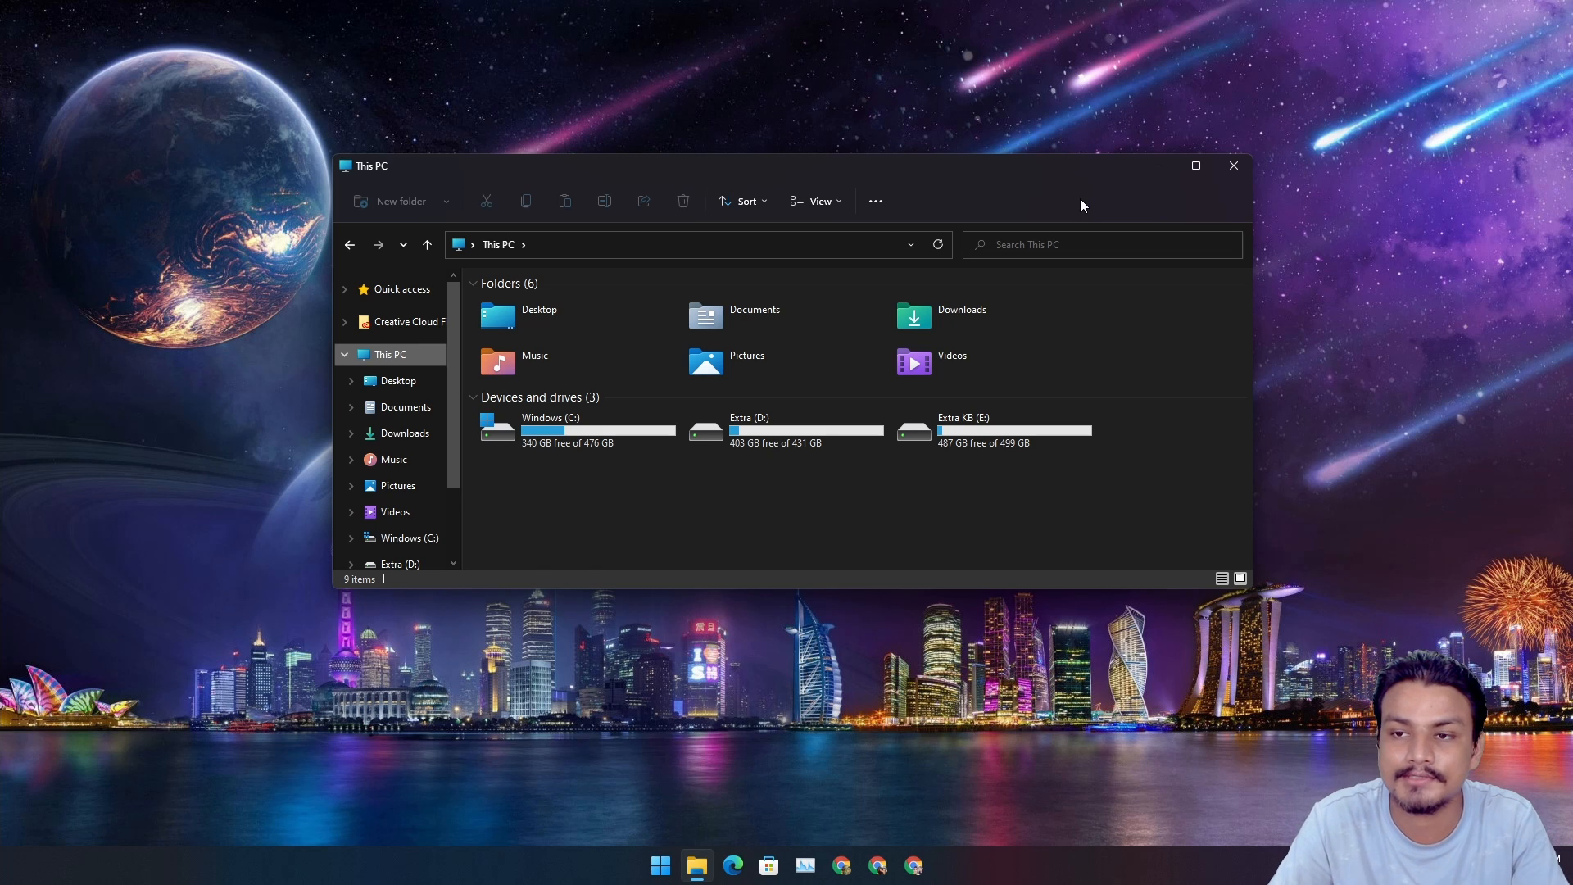
mouse_move(1194, 165)
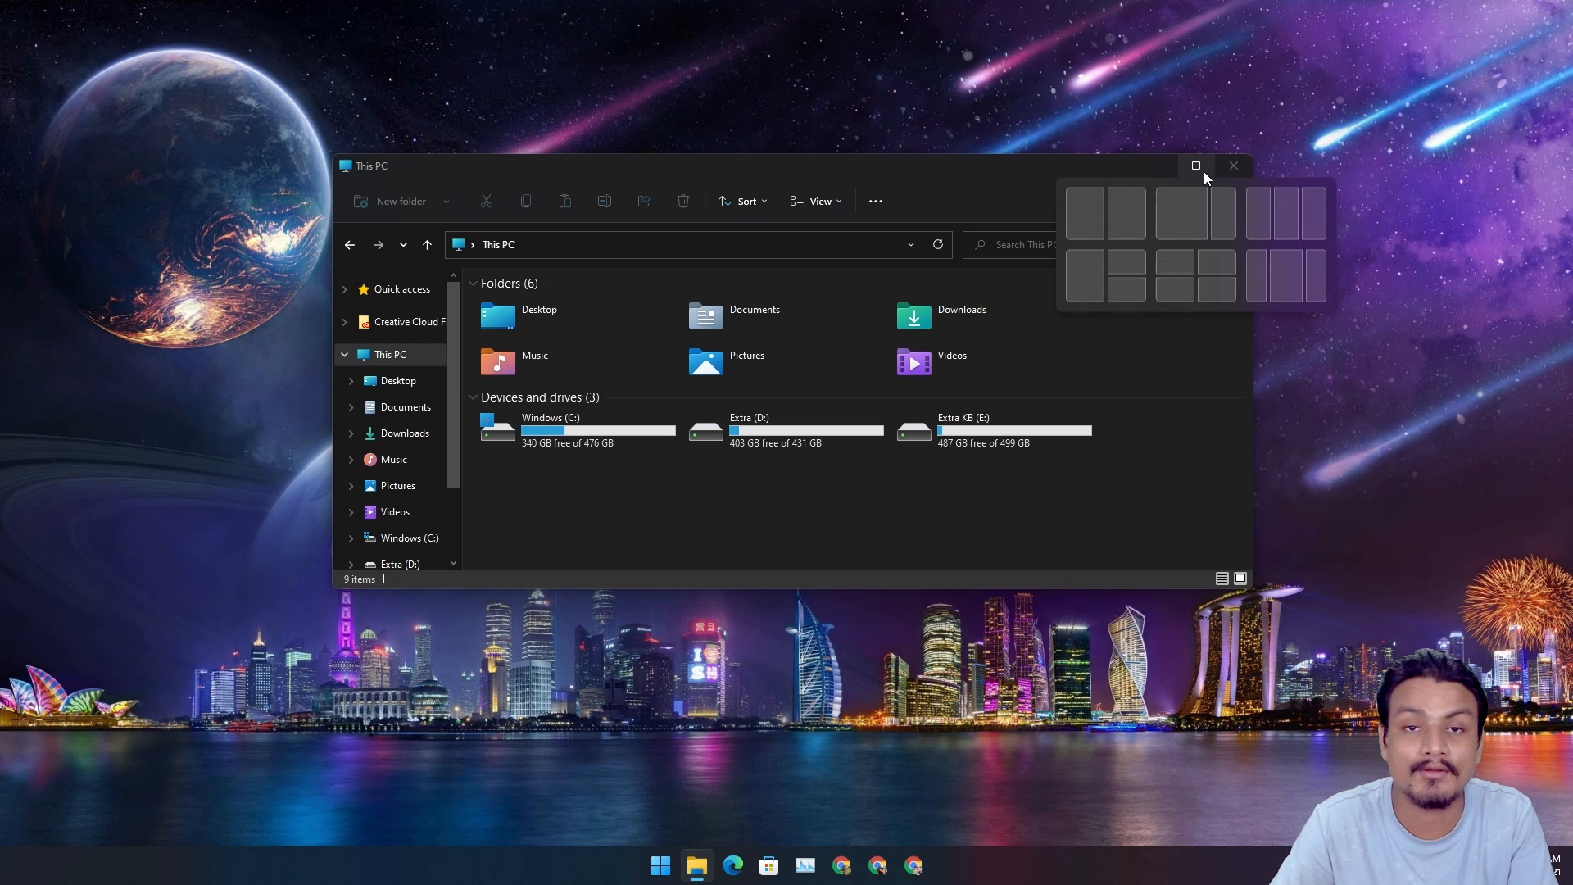
mouse_move(1008, 177)
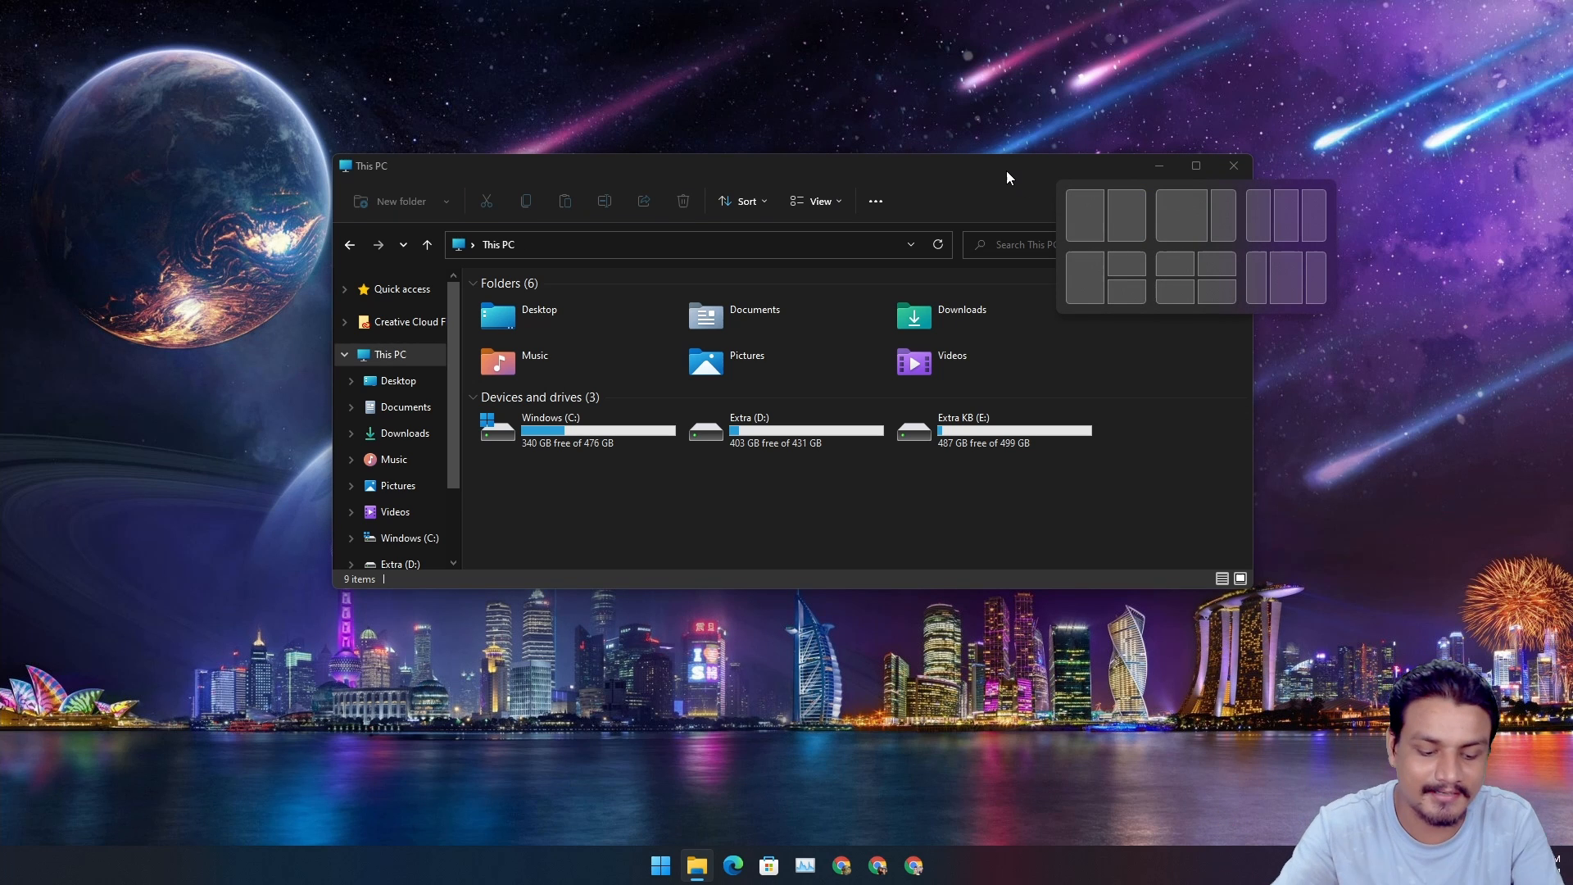
mouse_move(999, 177)
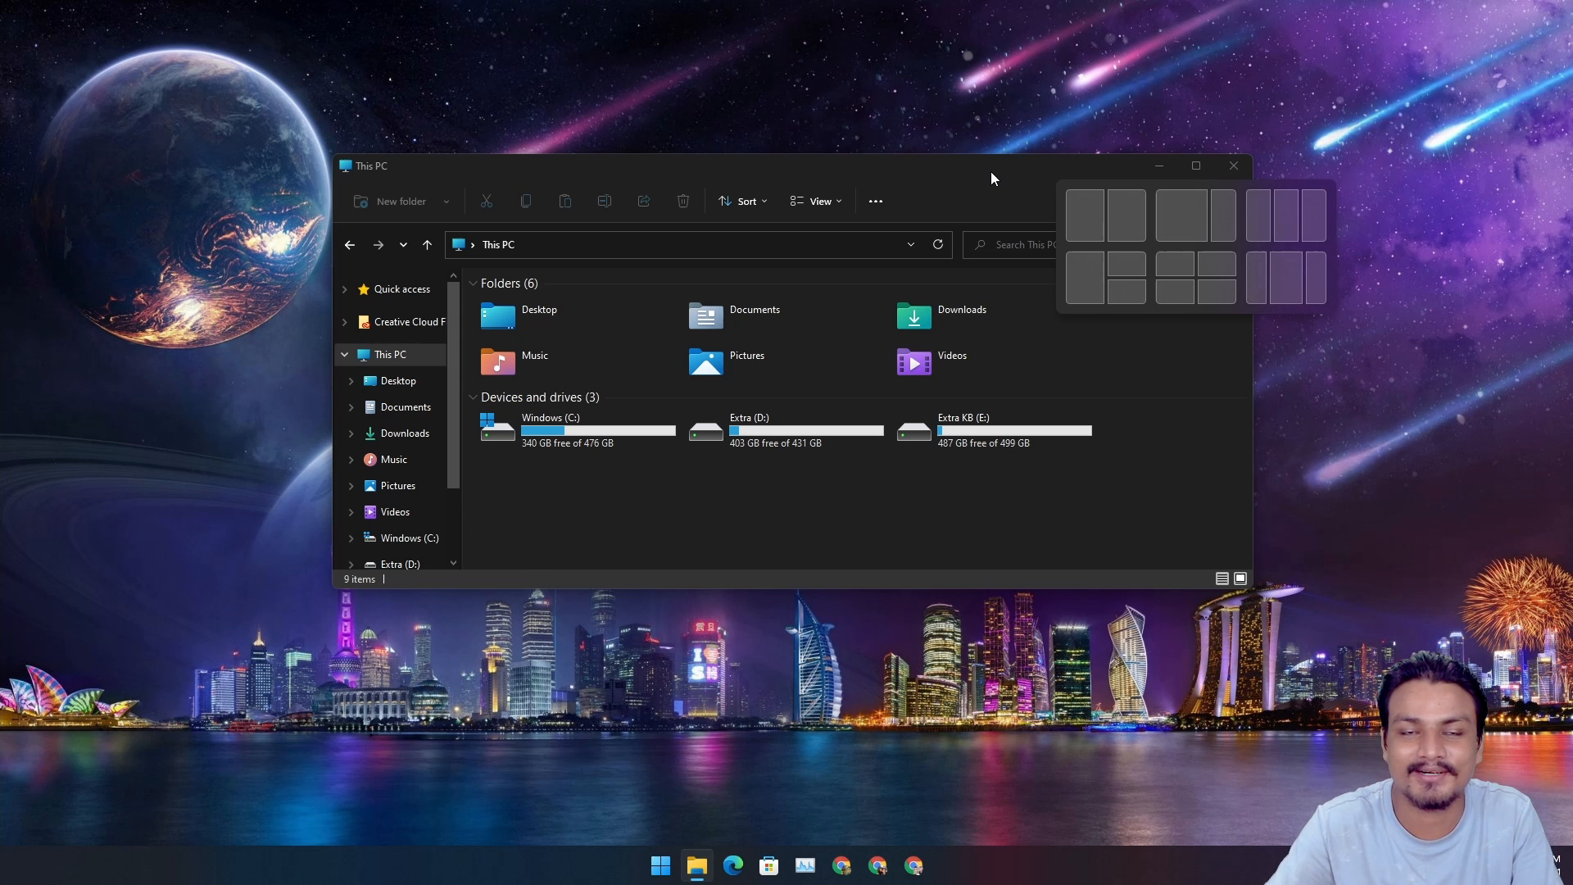